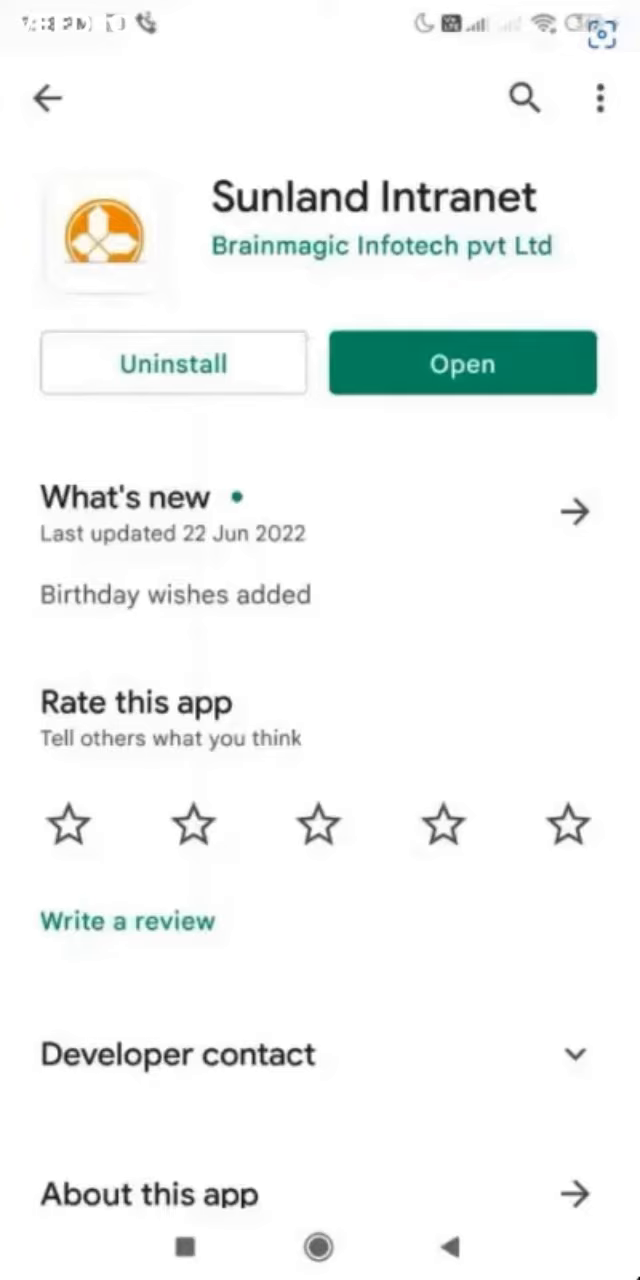
# - Launch Sunland Intranet, preview the Create an account form, and return to sign-in
pyautogui.click(462, 363)
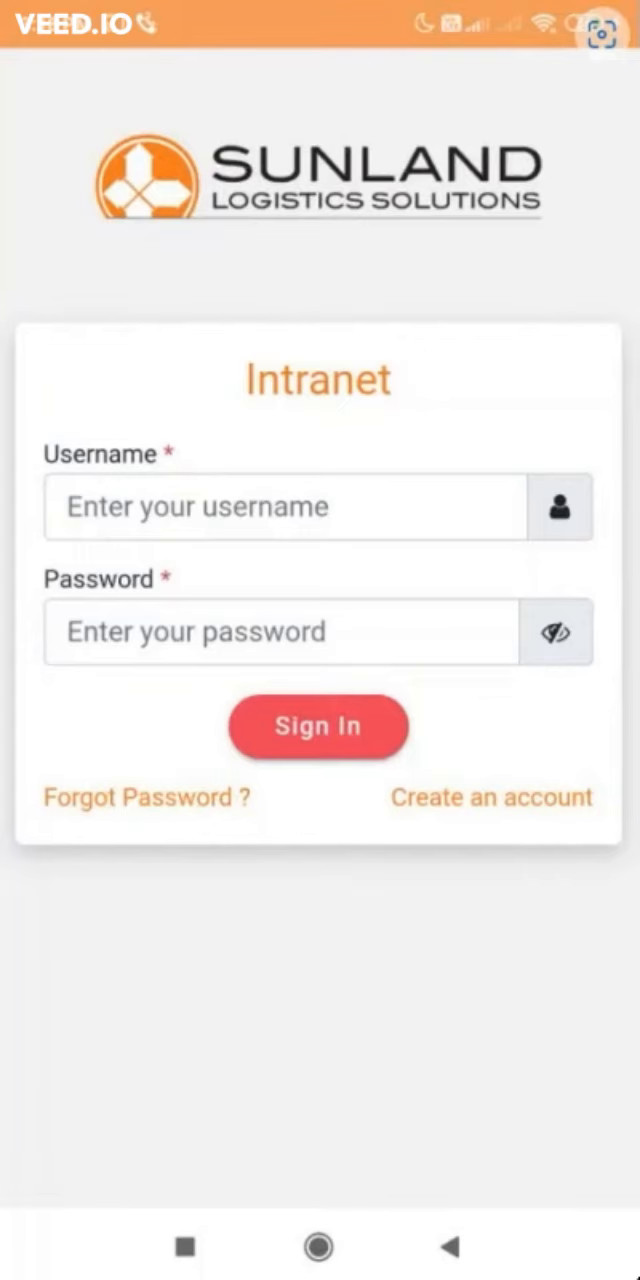
pyautogui.click(492, 796)
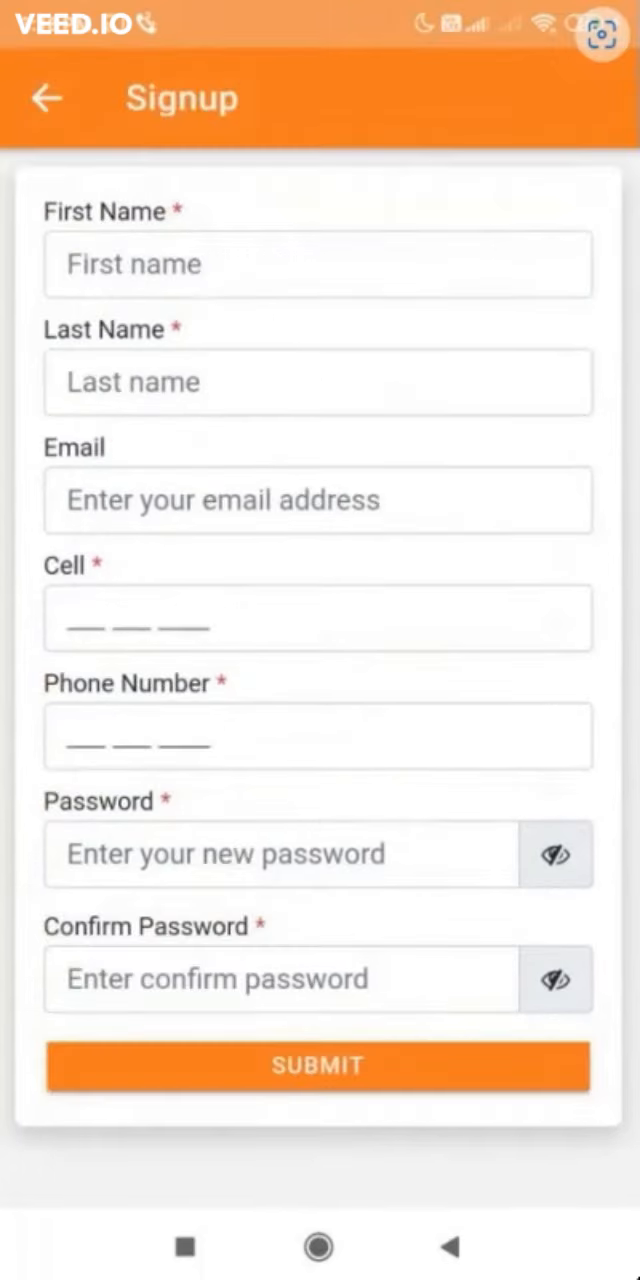
pyautogui.click(47, 97)
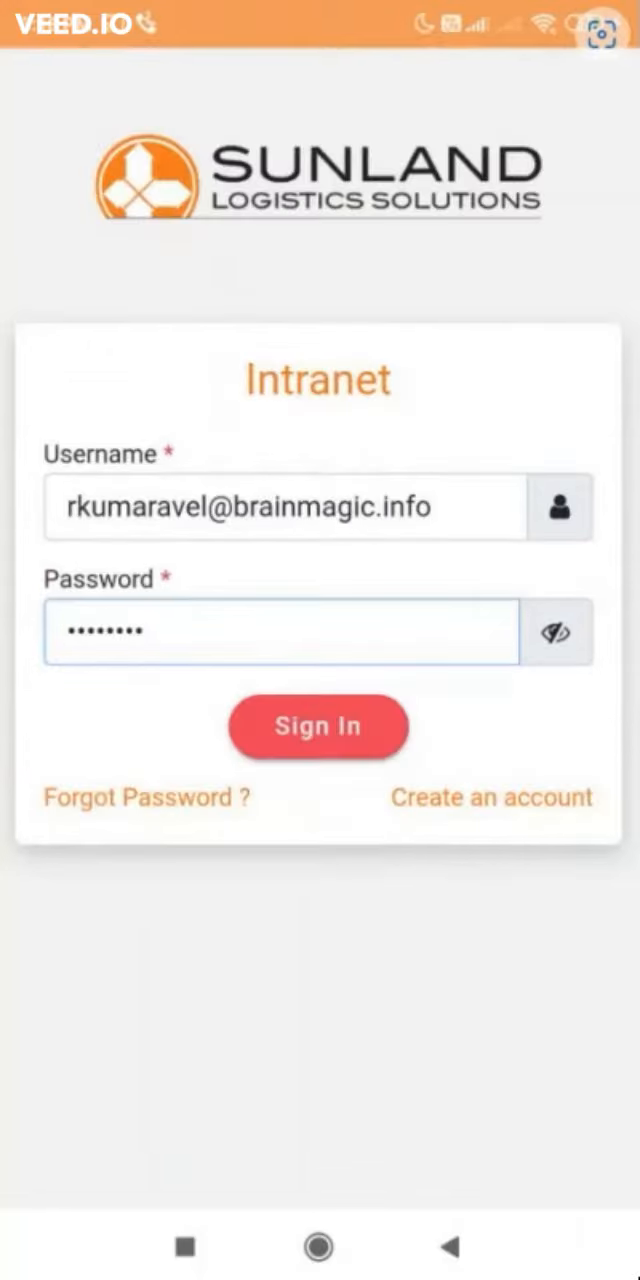
# - Sign in and bring up the June 2022 events calendar
pyautogui.click(318, 726)
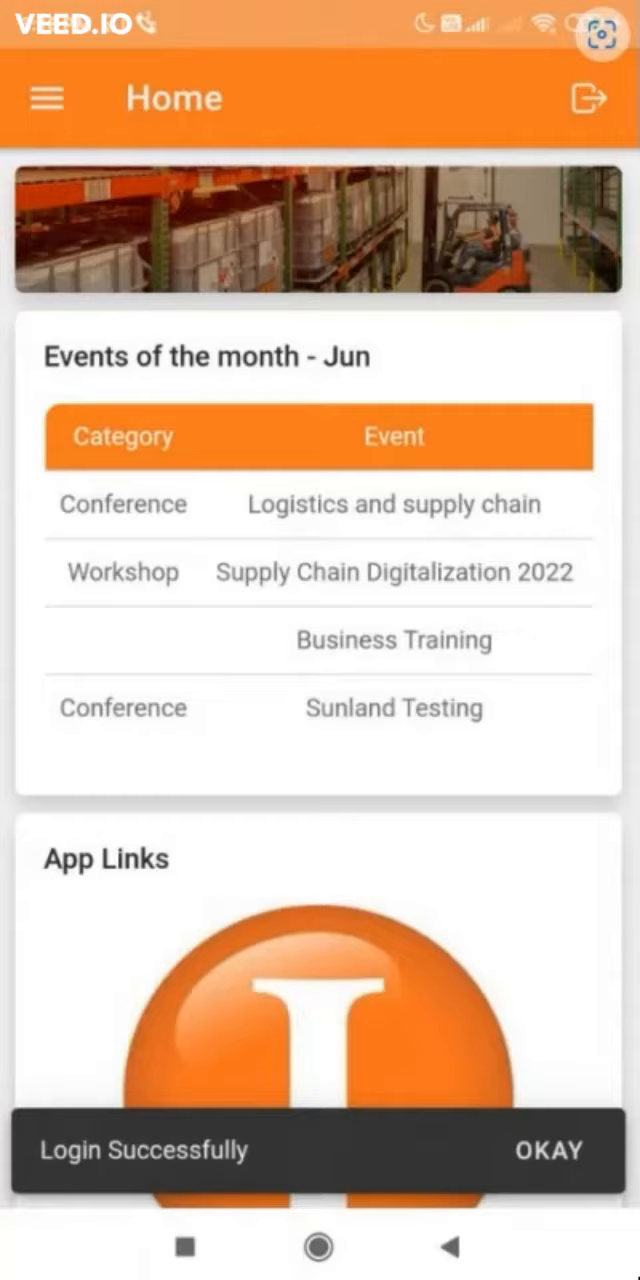
pyautogui.scroll(-3)
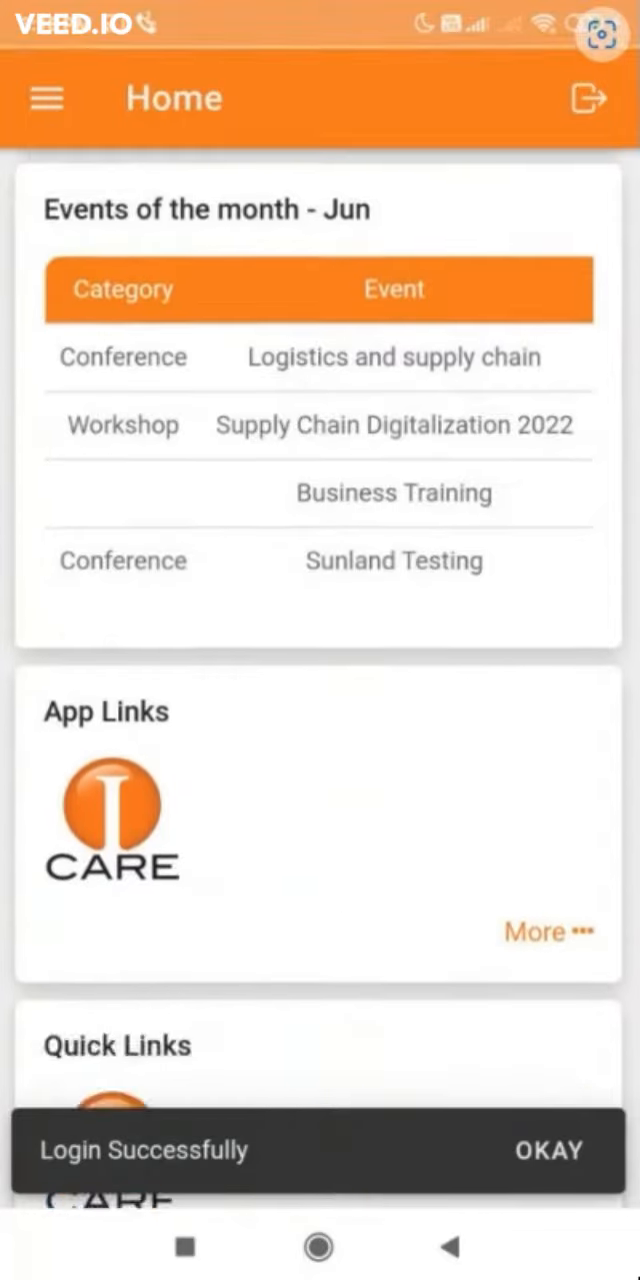
pyautogui.scroll(-3)
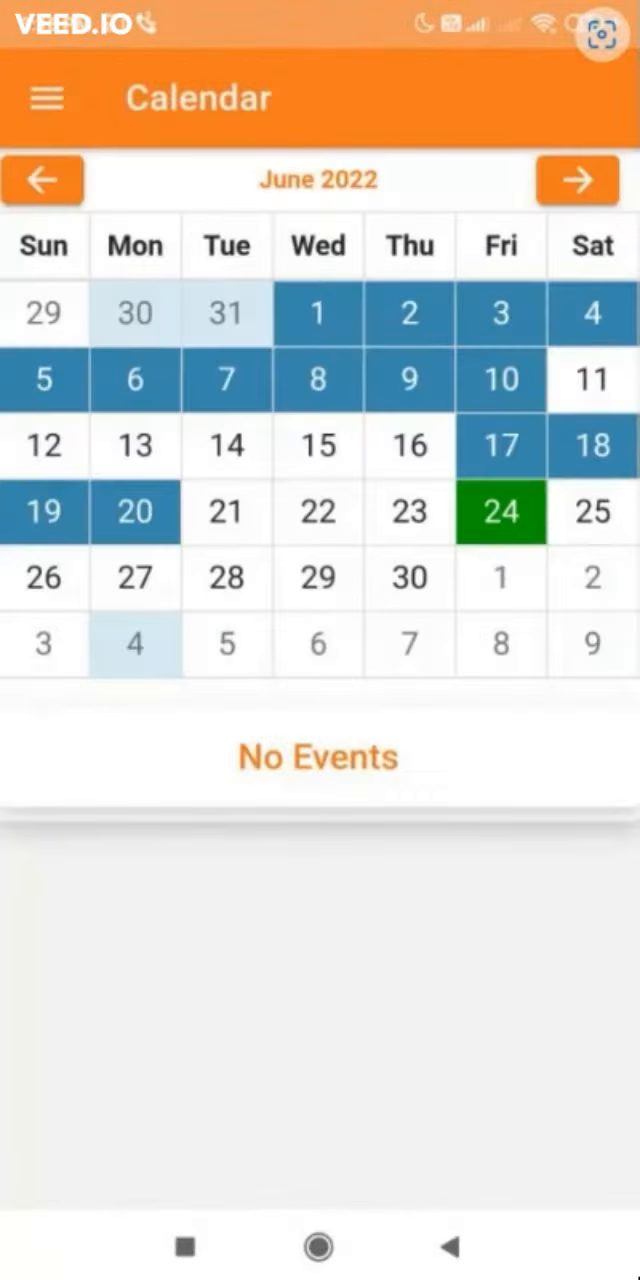
# - Read the details for a highlighted June date, then return to Home
pyautogui.click(500, 512)
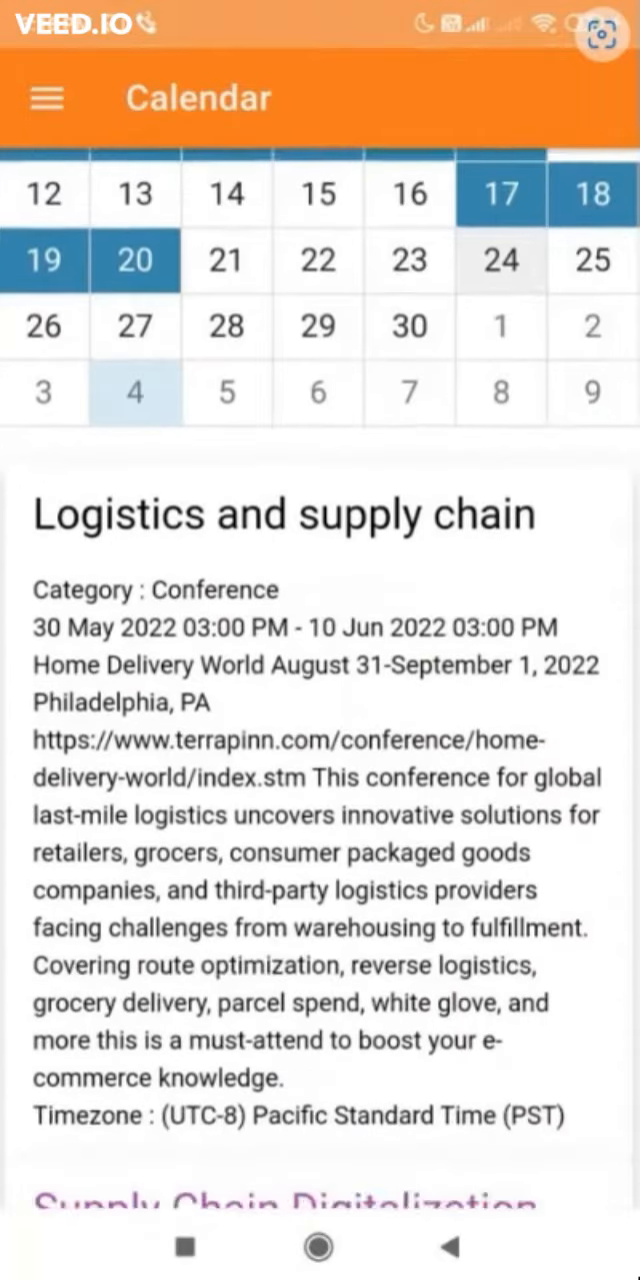
pyautogui.scroll(-3)
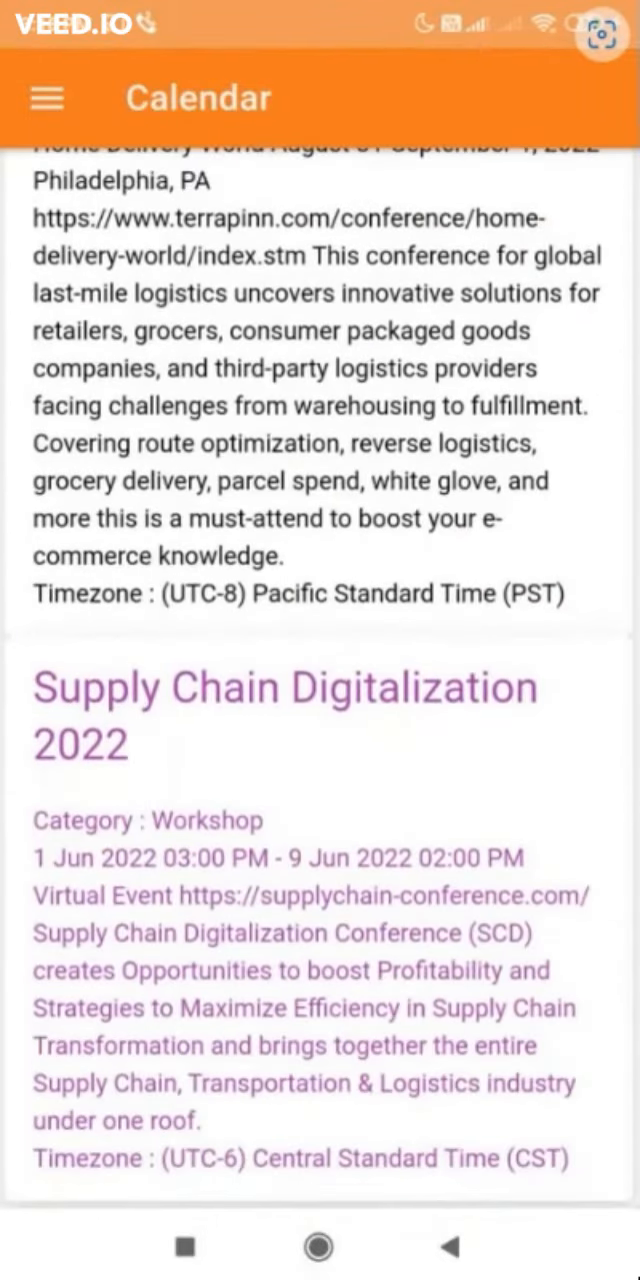
pyautogui.click(47, 98)
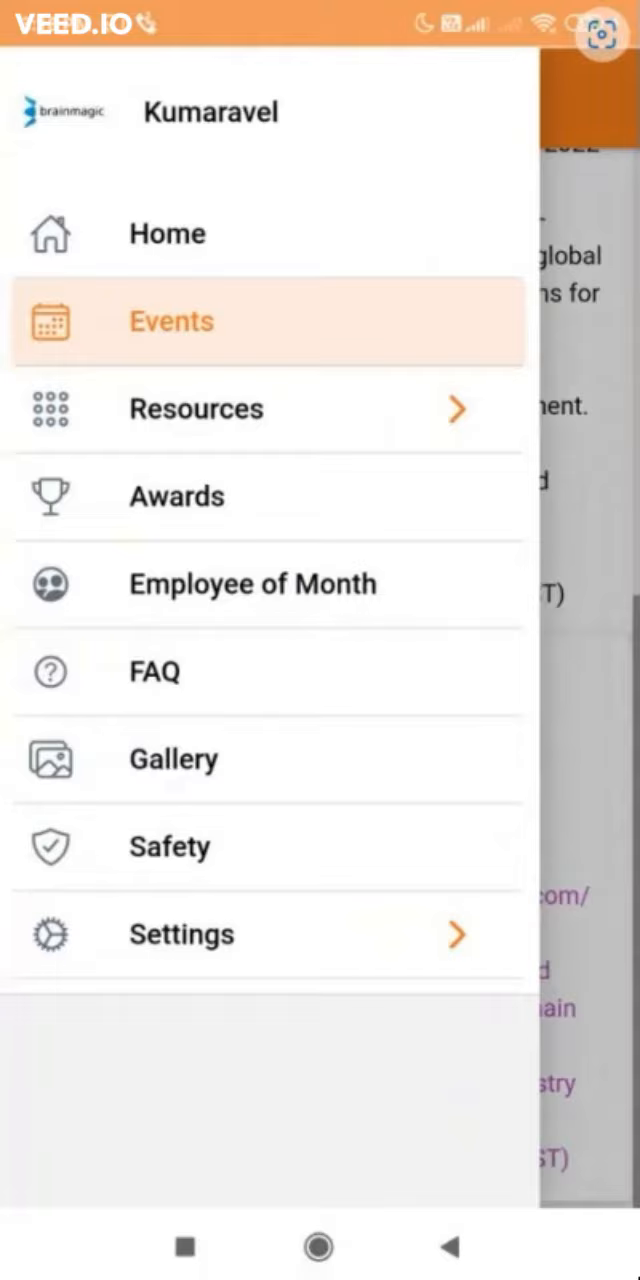
pyautogui.click(167, 233)
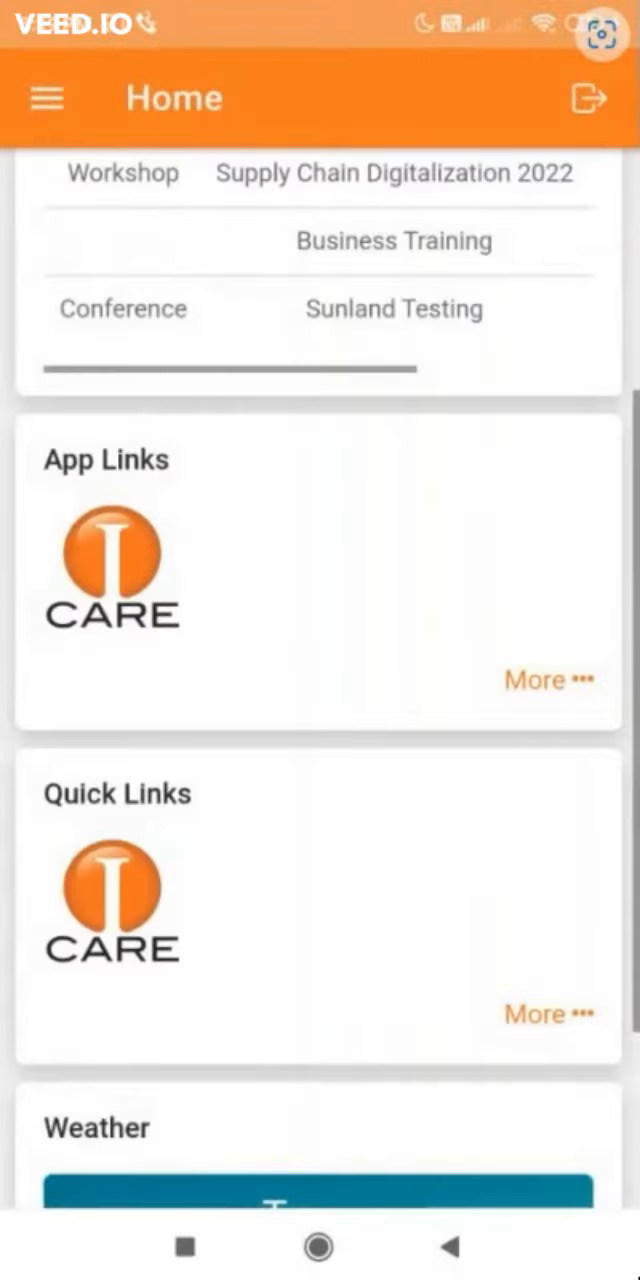
# - Check all Quick Links and the Taxas weather card, reaching Recent Communications newsletters
pyautogui.click(544, 1015)
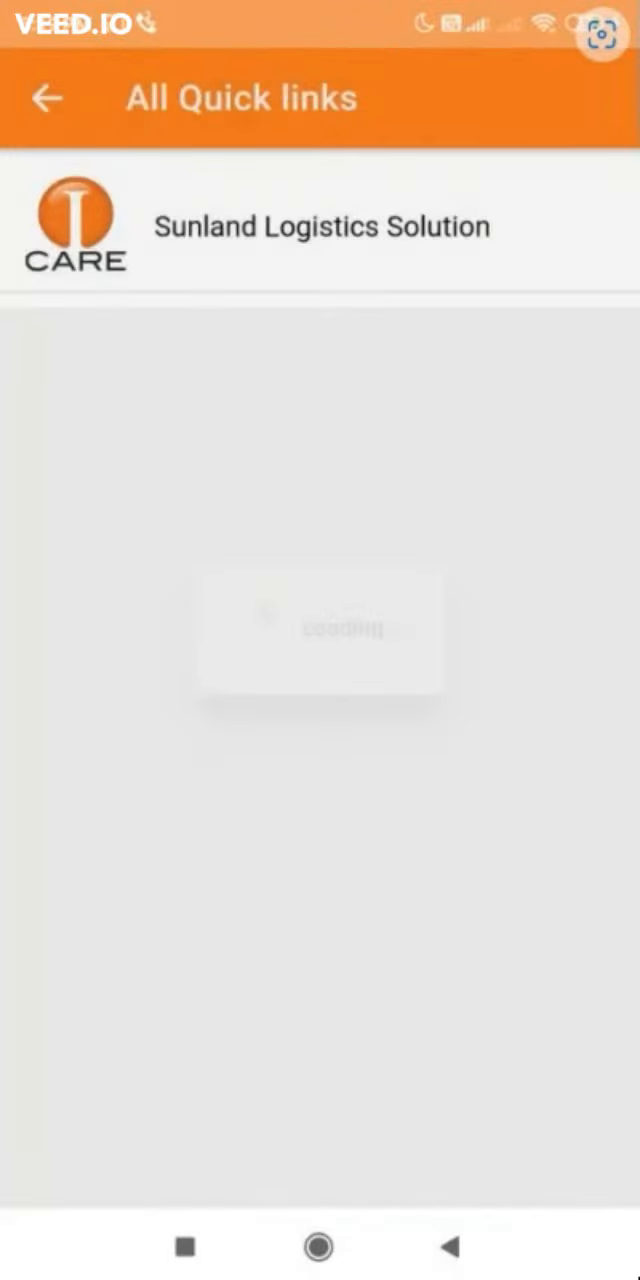
pyautogui.click(48, 97)
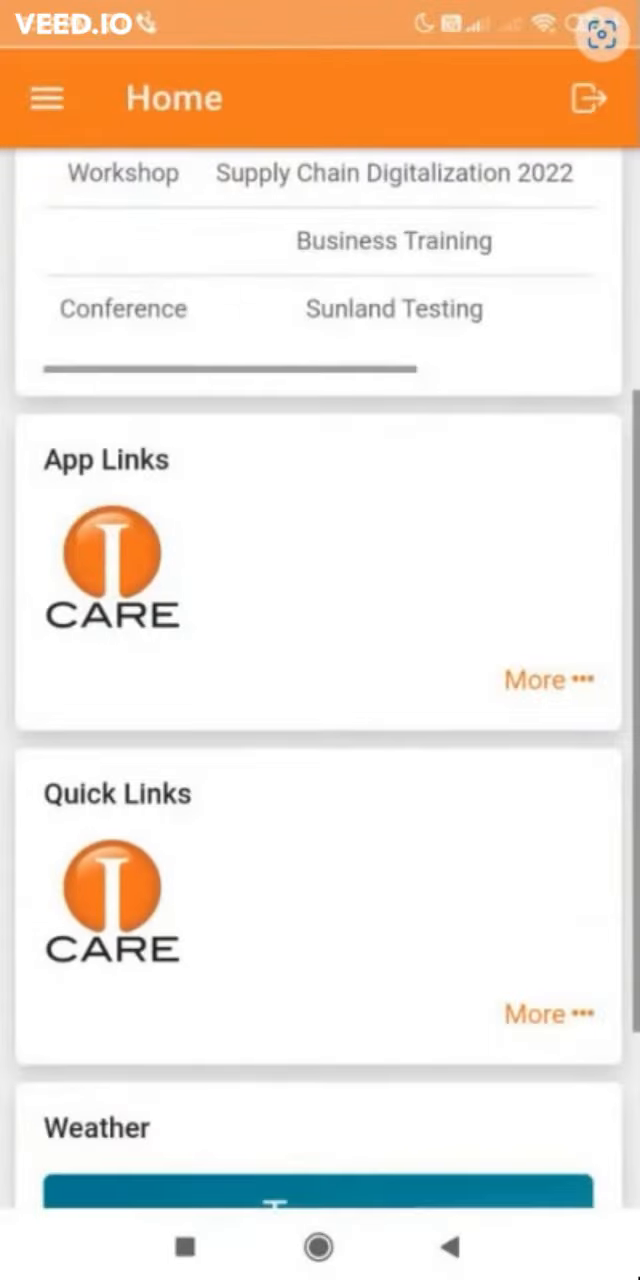
pyautogui.scroll(-3)
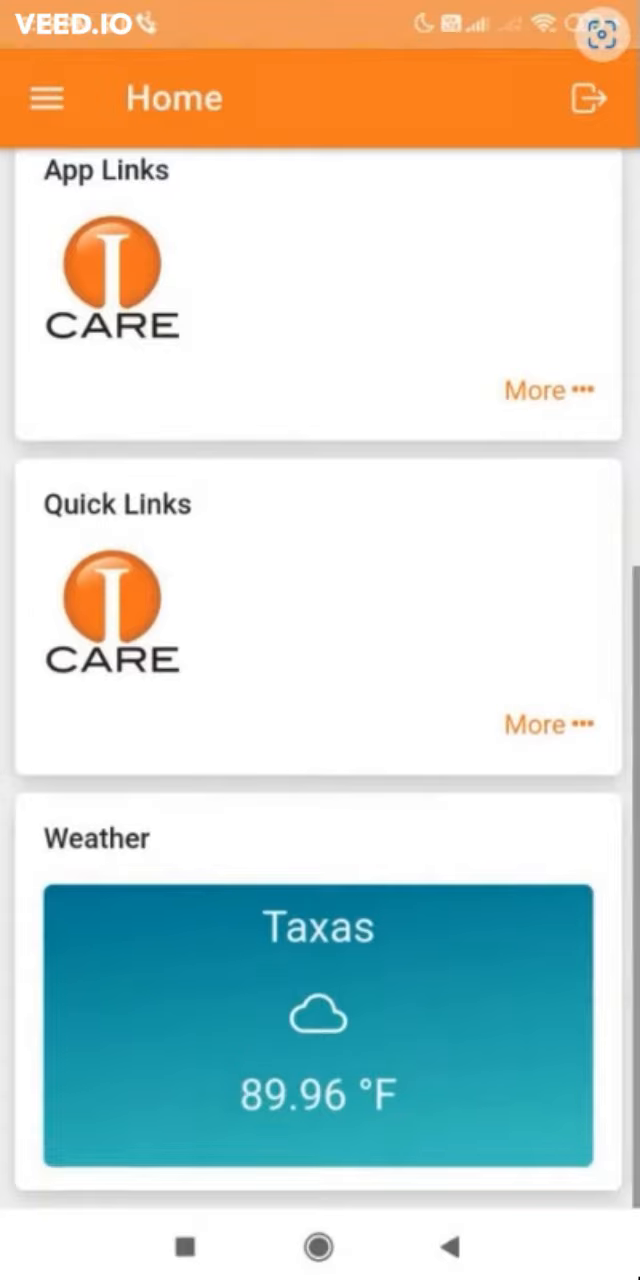
pyautogui.click(318, 1030)
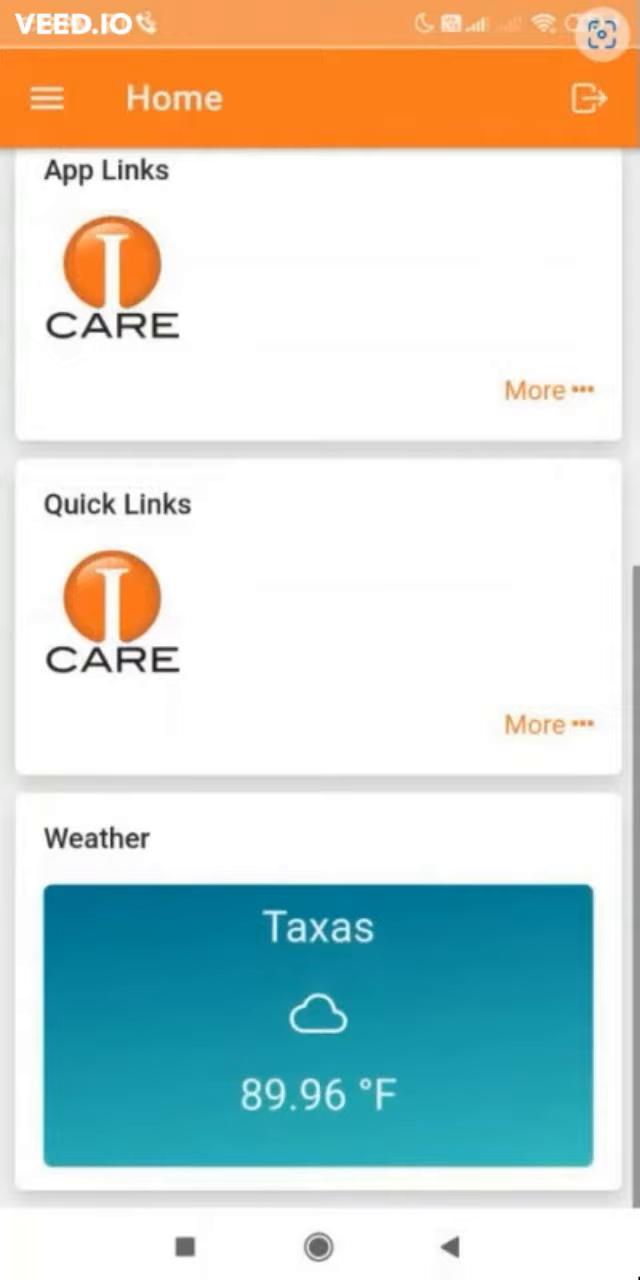
pyautogui.click(48, 98)
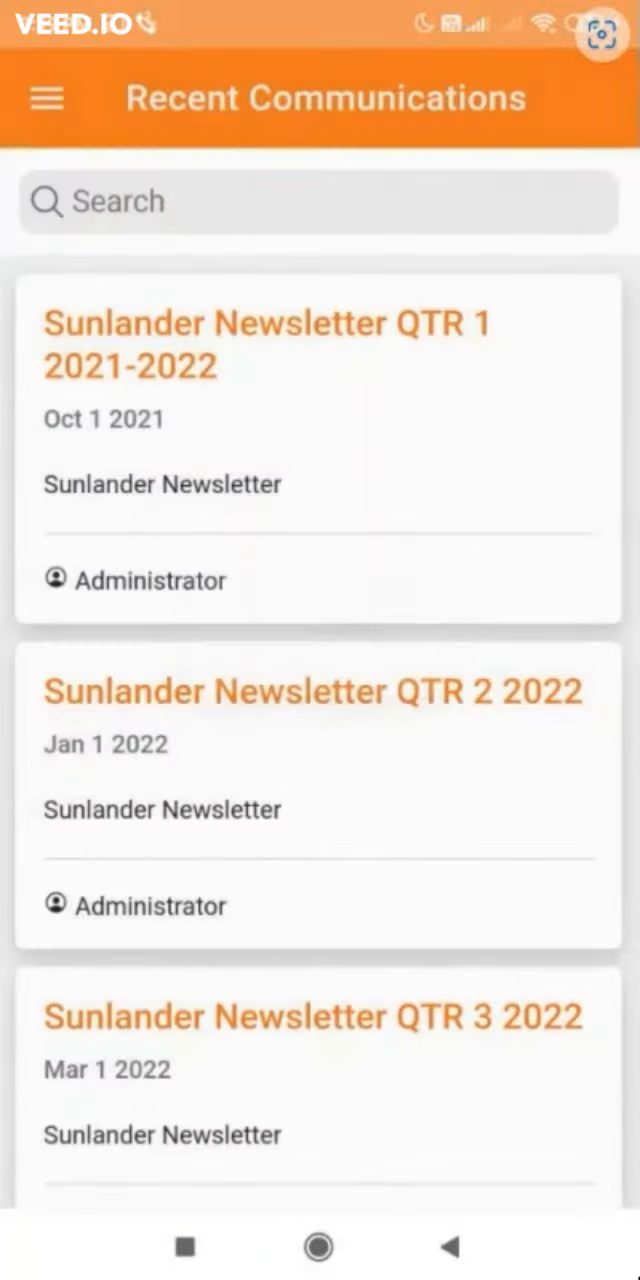
# - Browse the Knowledge Bank categories
pyautogui.scroll(-3)
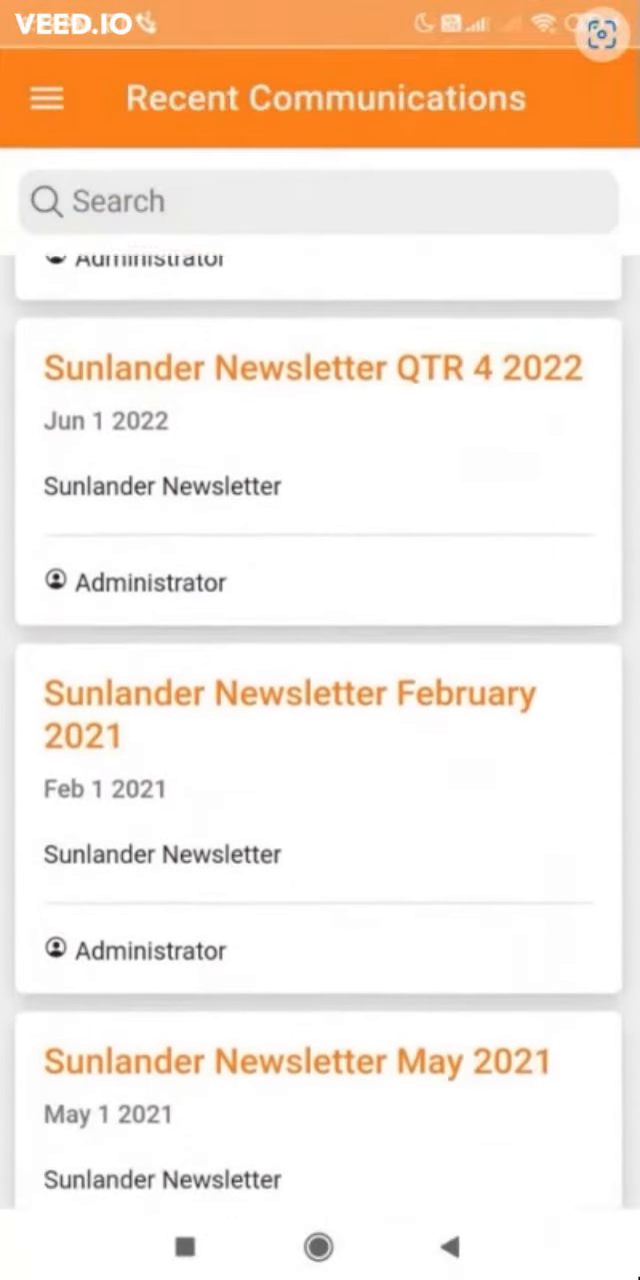
pyautogui.scroll(-3)
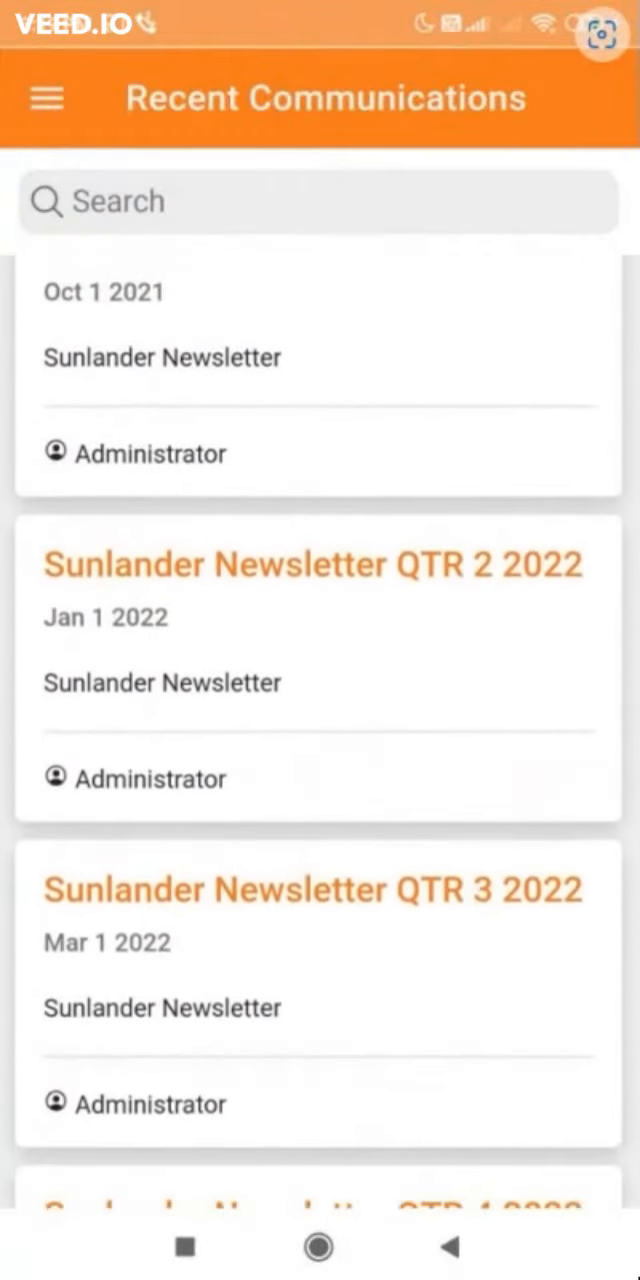
pyautogui.click(48, 100)
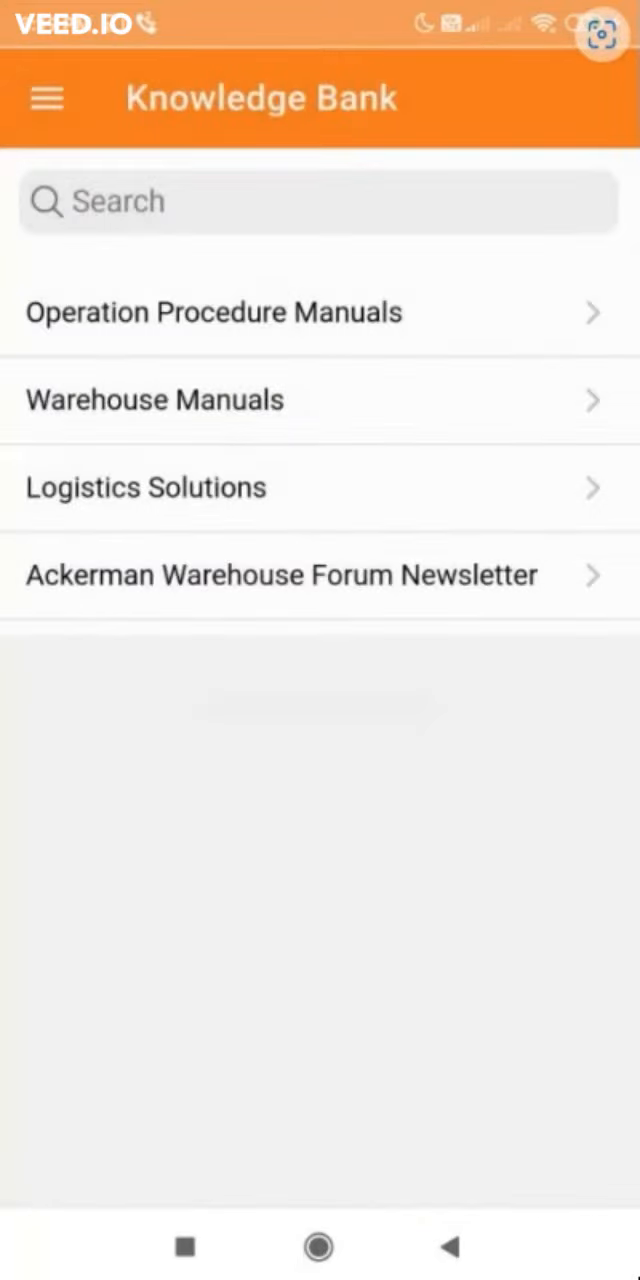
# - View Directory's employee contacts and empty vendor and emergency lists, then expand Resources
pyautogui.click(46, 98)
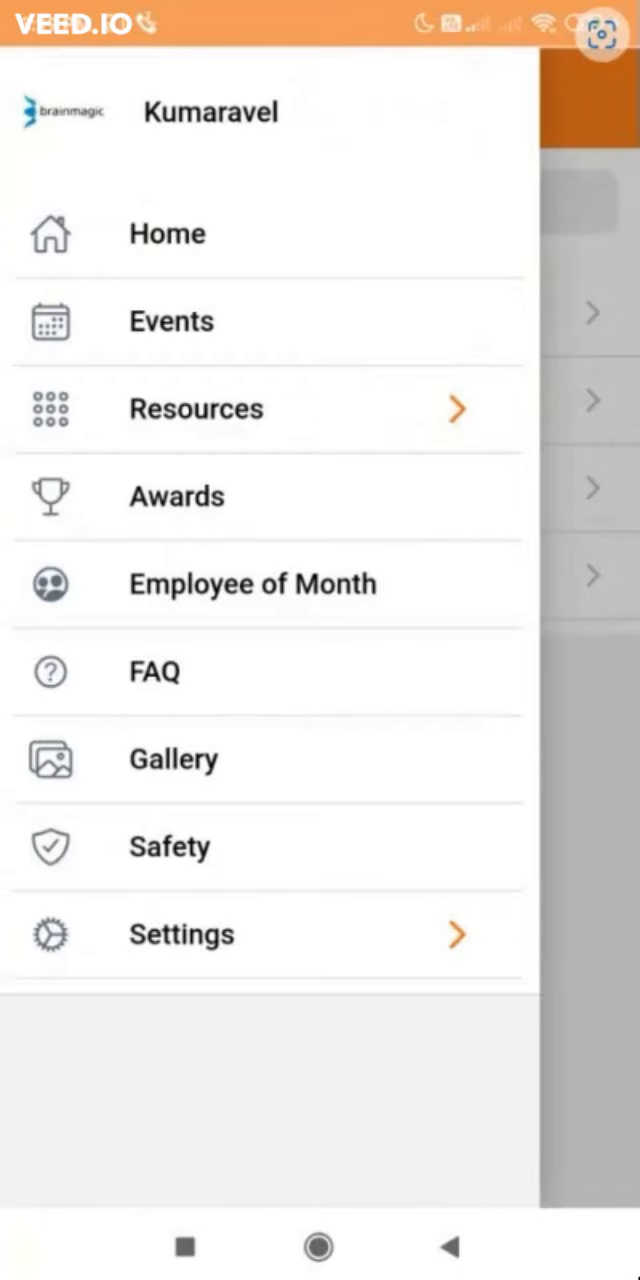
pyautogui.click(196, 409)
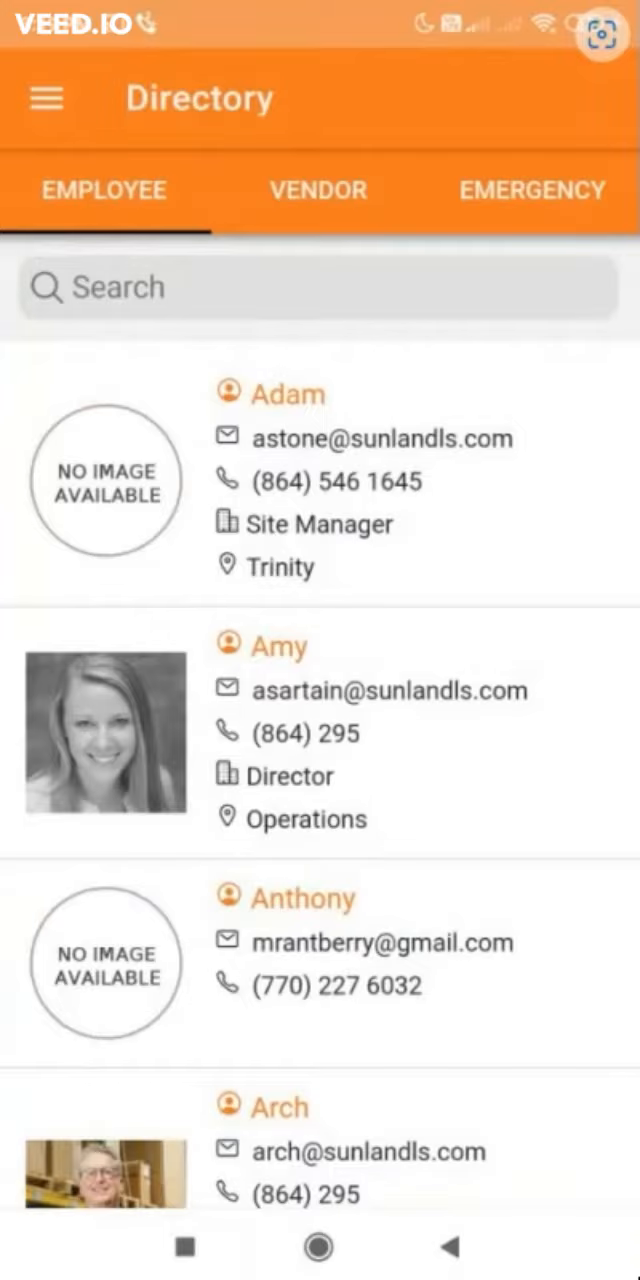
pyautogui.click(317, 191)
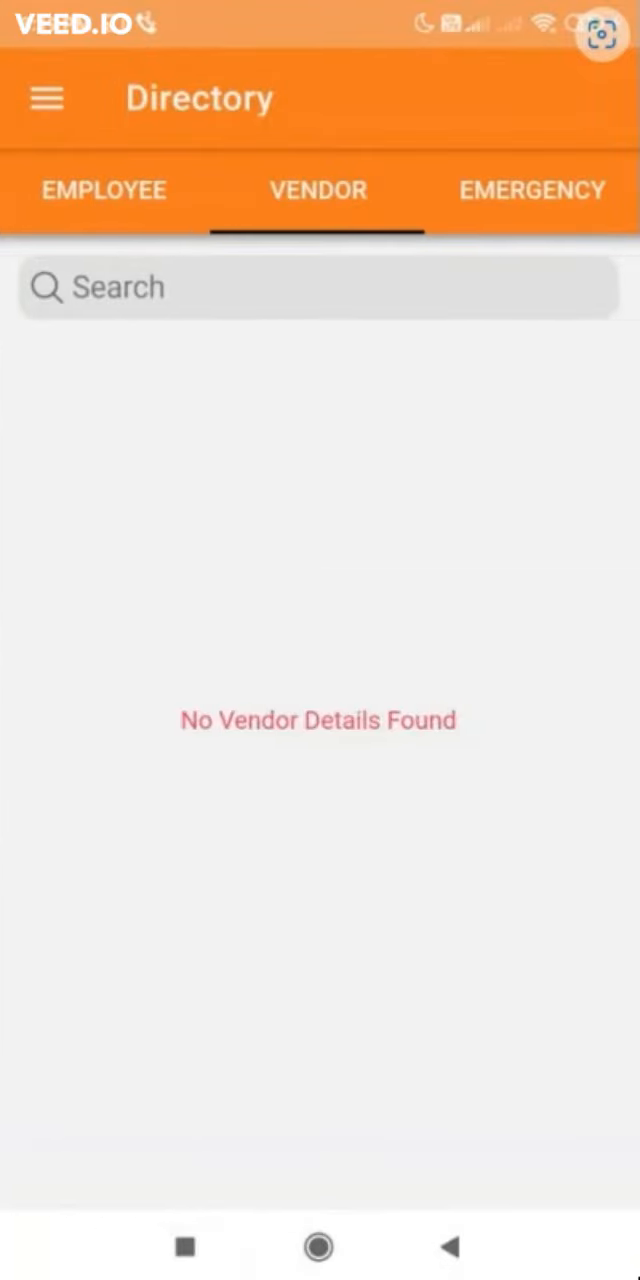
pyautogui.click(530, 190)
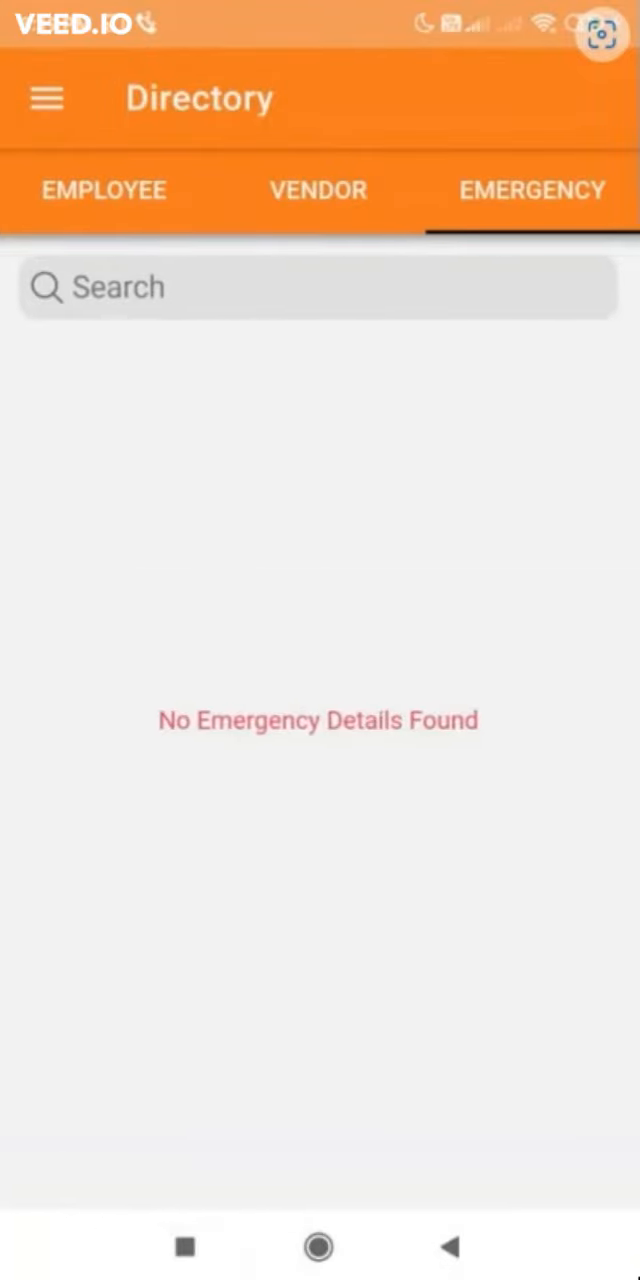
pyautogui.click(46, 98)
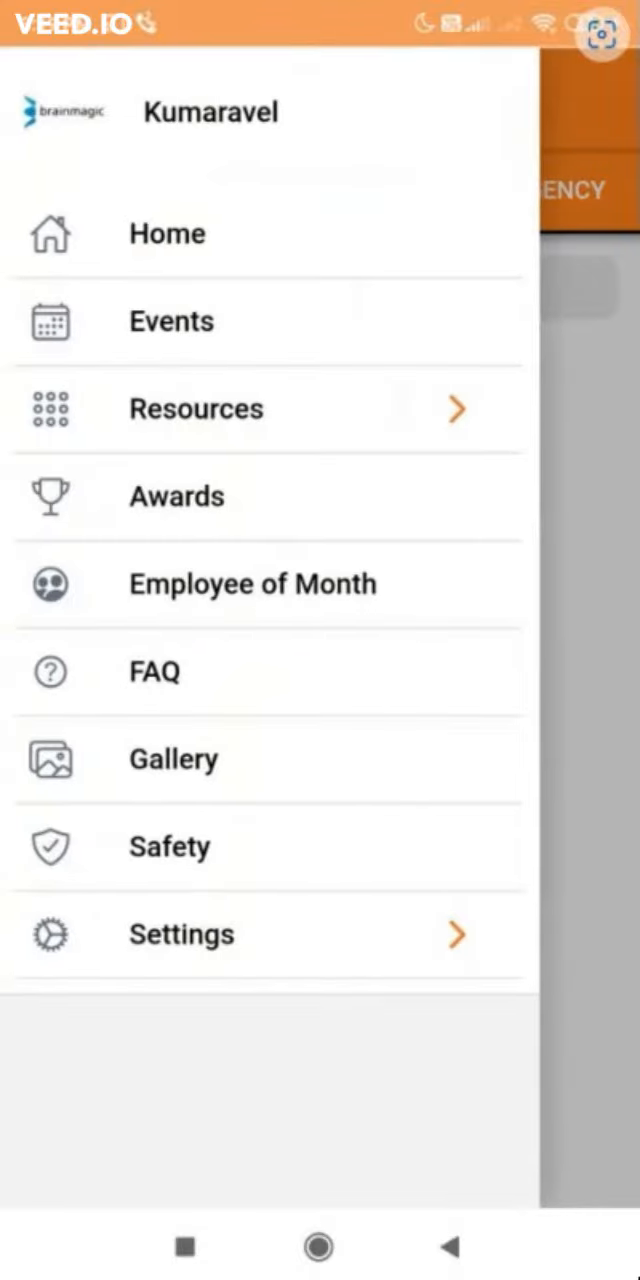
pyautogui.click(196, 409)
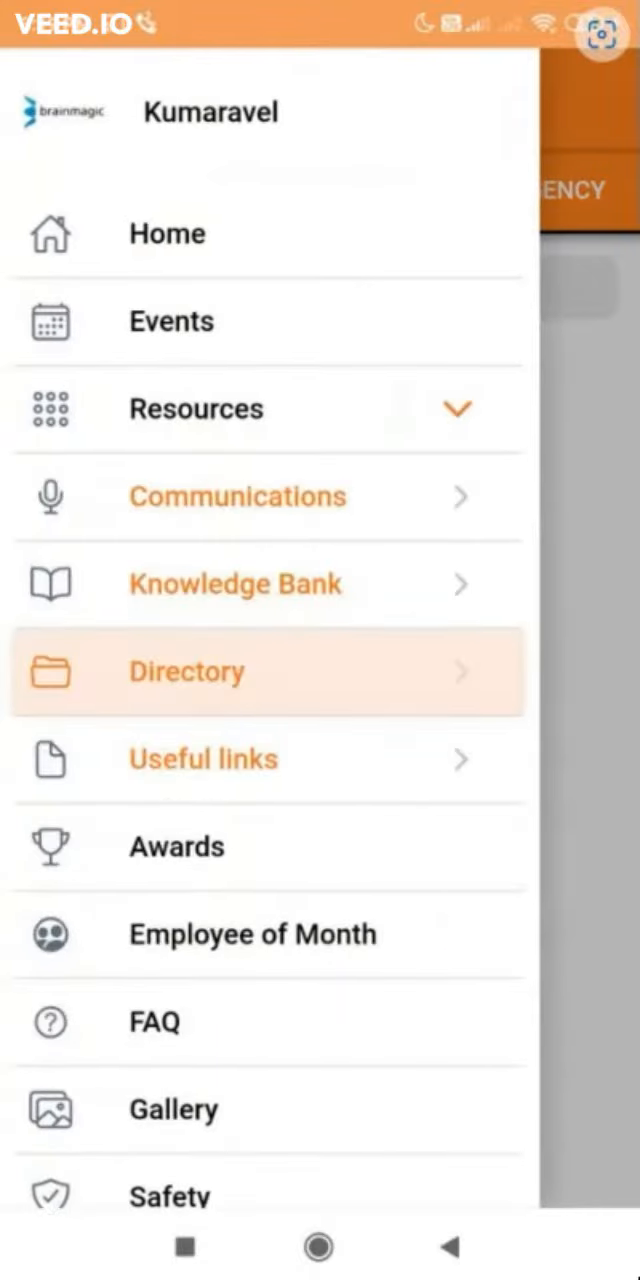
# - View the Useful links categories and the empty Awards page
pyautogui.click(202, 759)
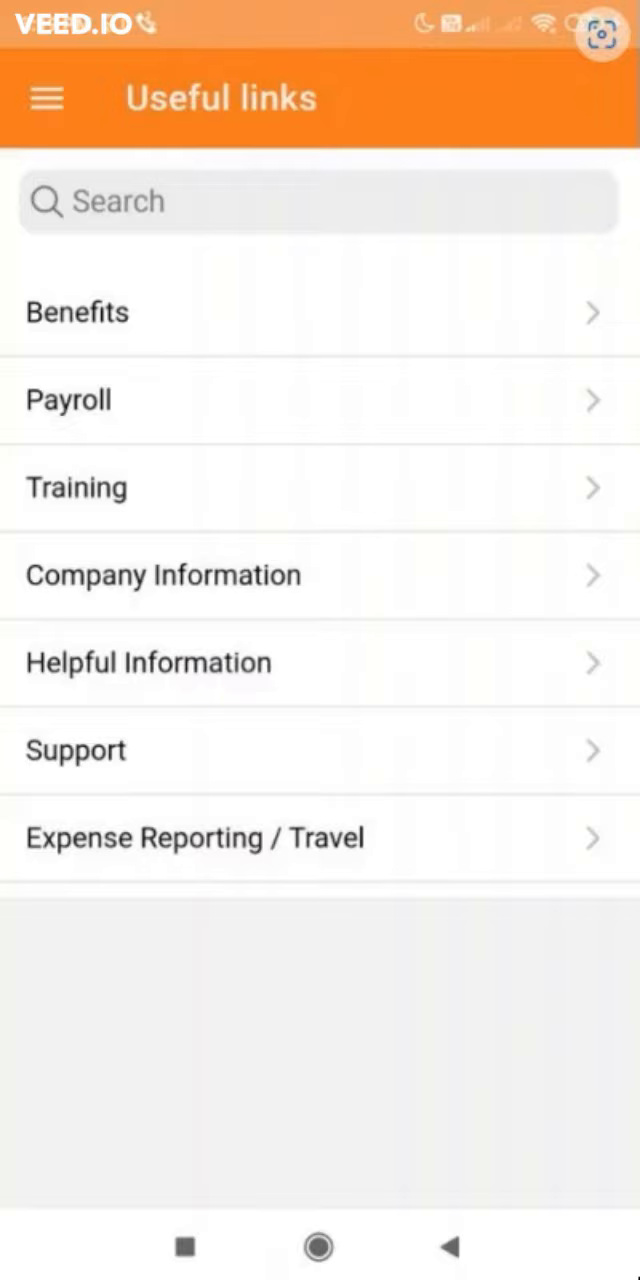
pyautogui.click(76, 312)
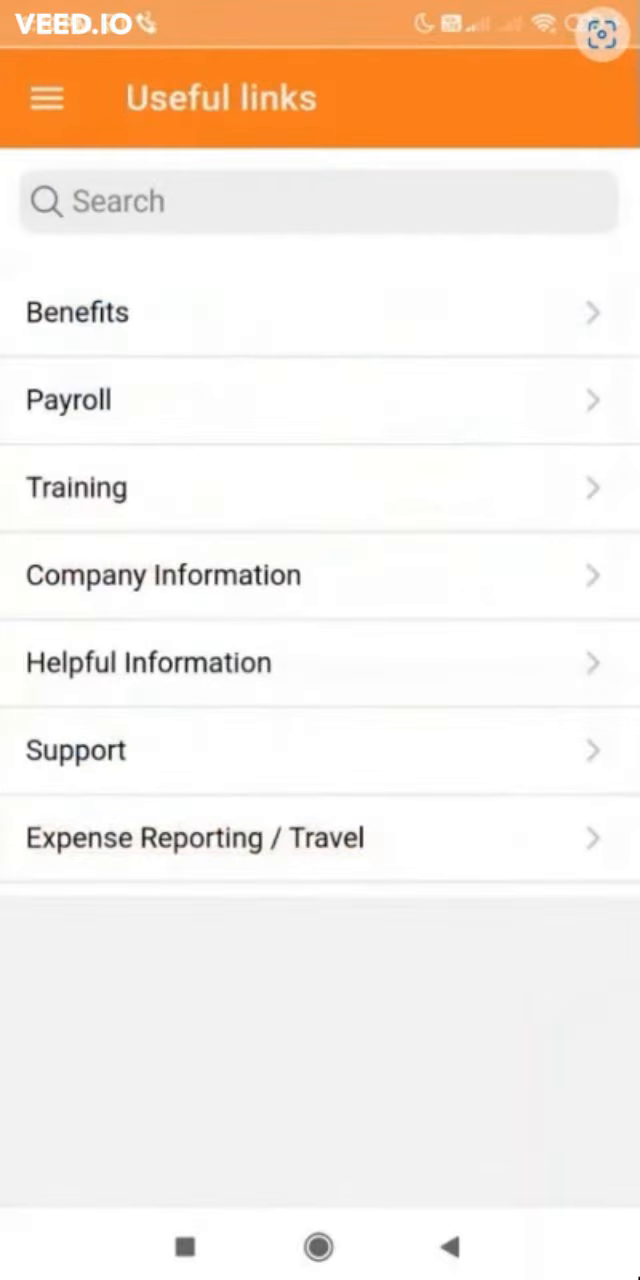
pyautogui.click(47, 98)
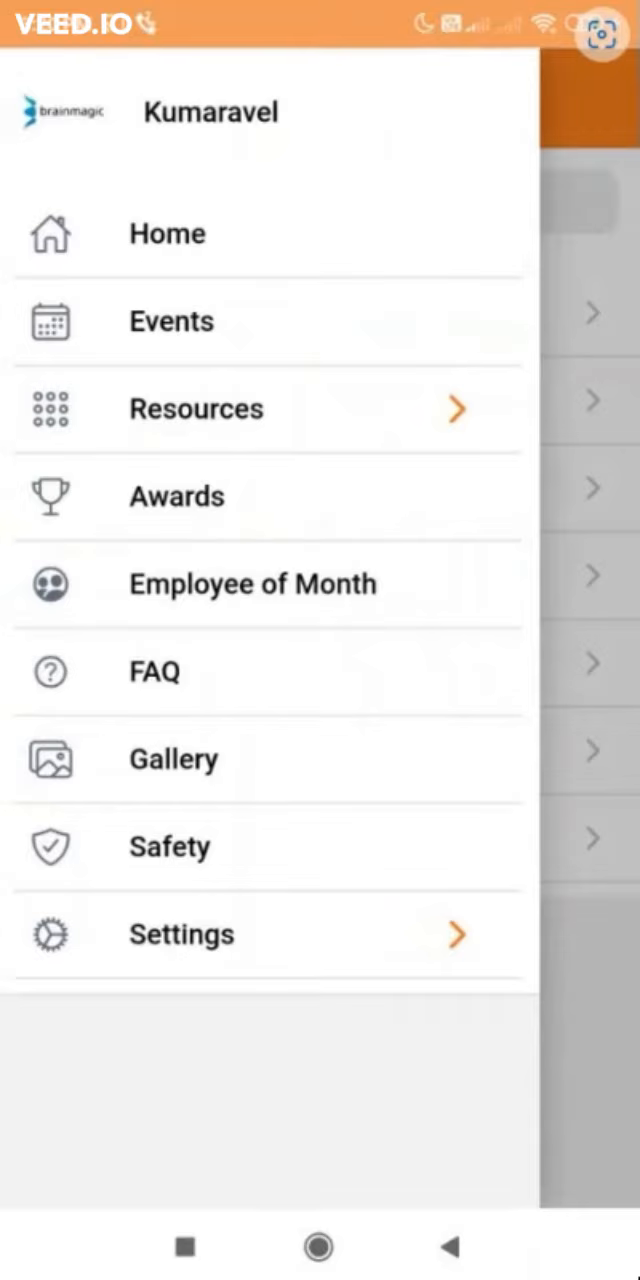
pyautogui.click(177, 496)
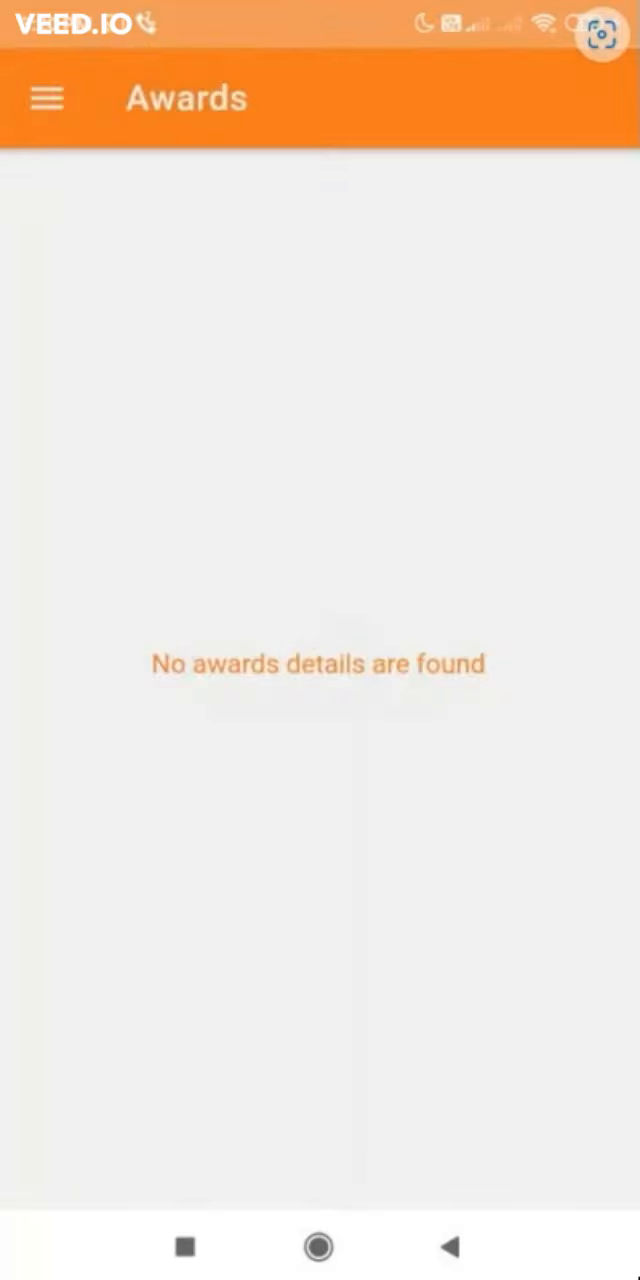
# - Read the FAQ with the 'Will our data remain private?' answer expanded
pyautogui.click(47, 98)
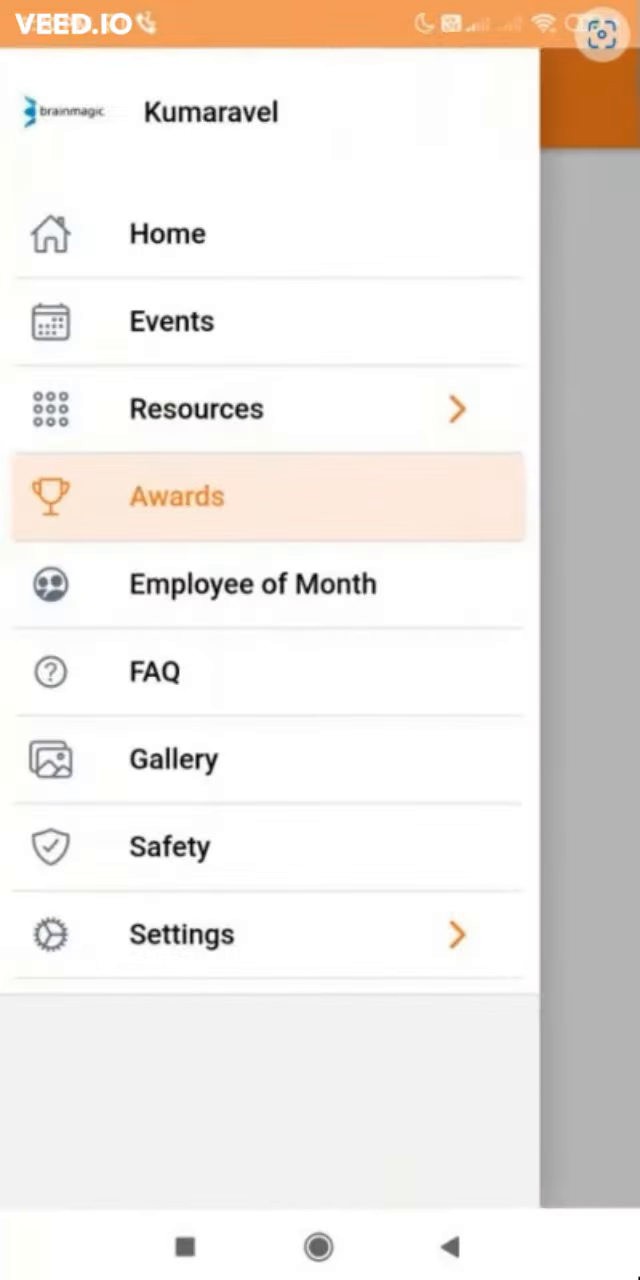
pyautogui.click(252, 584)
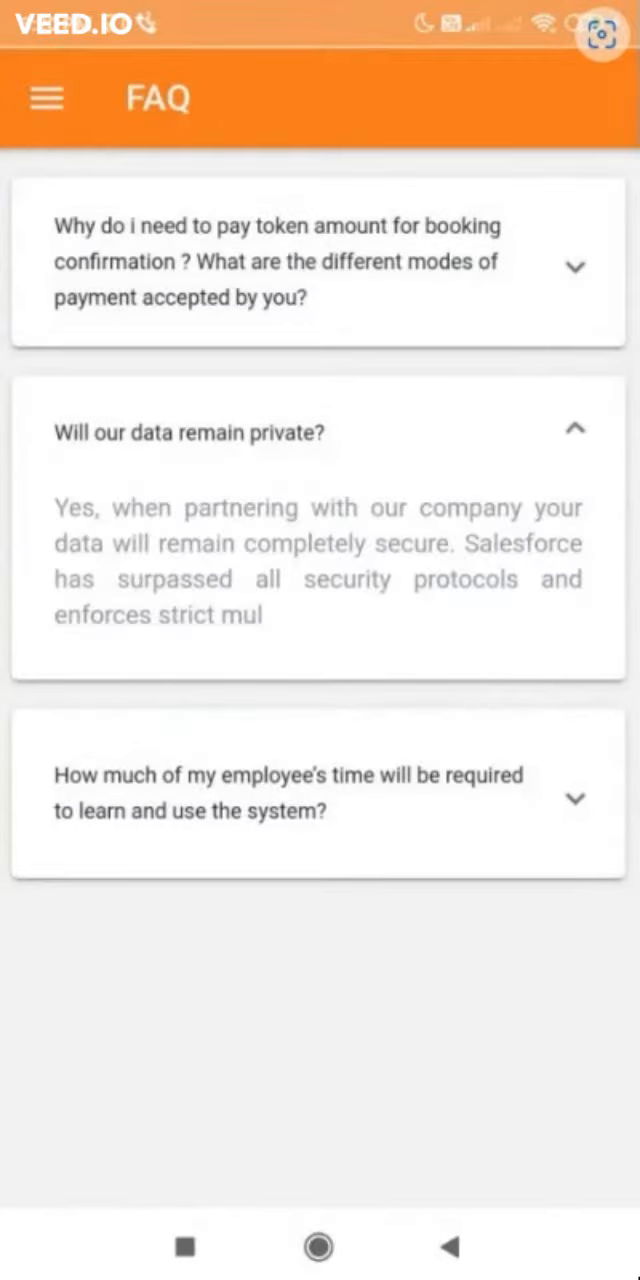
pyautogui.click(317, 432)
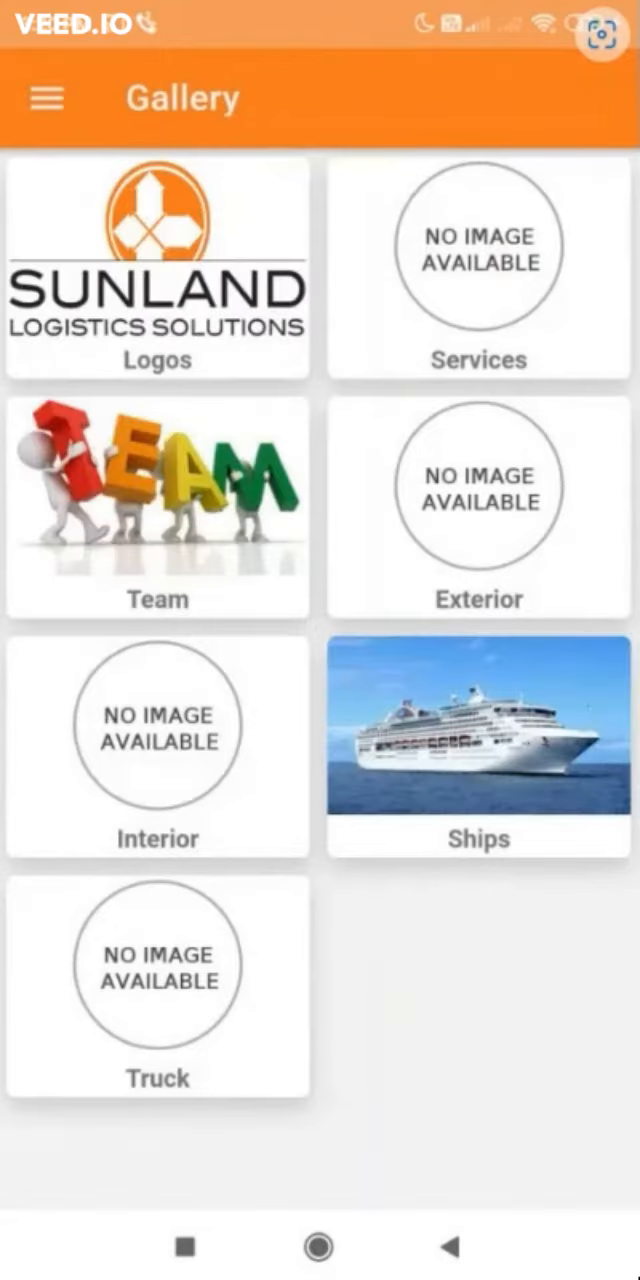
# - View the Gallery's Logos album and the empty Medical safety page, then expand Settings
pyautogui.click(155, 270)
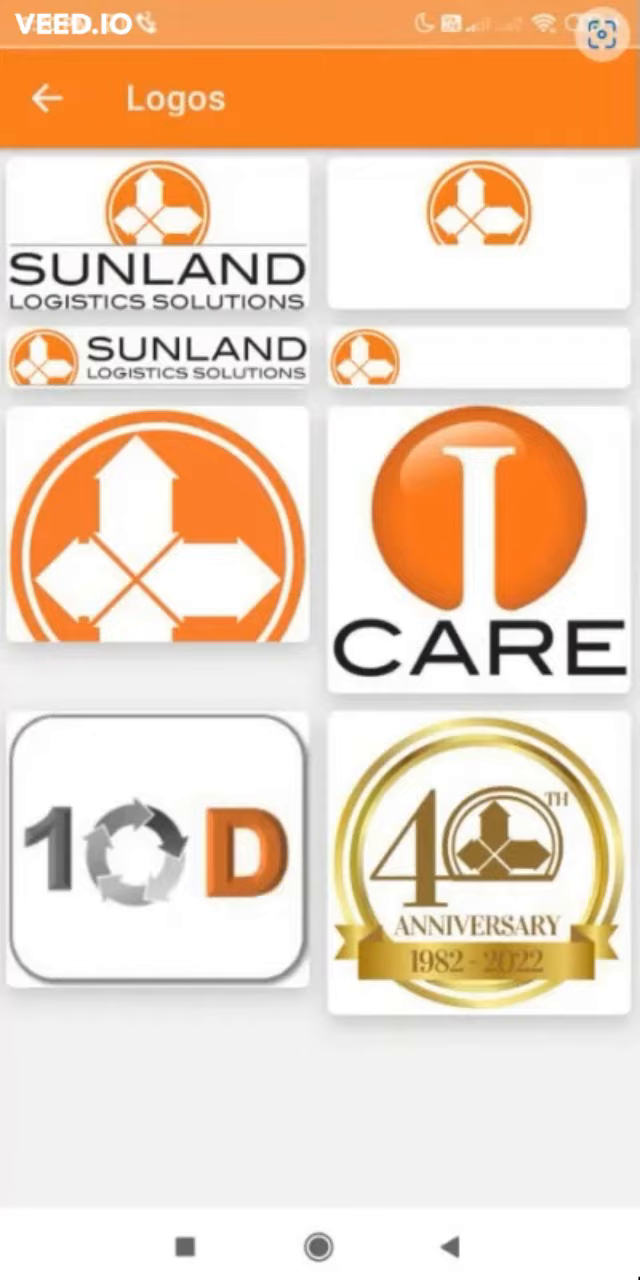
pyautogui.click(45, 98)
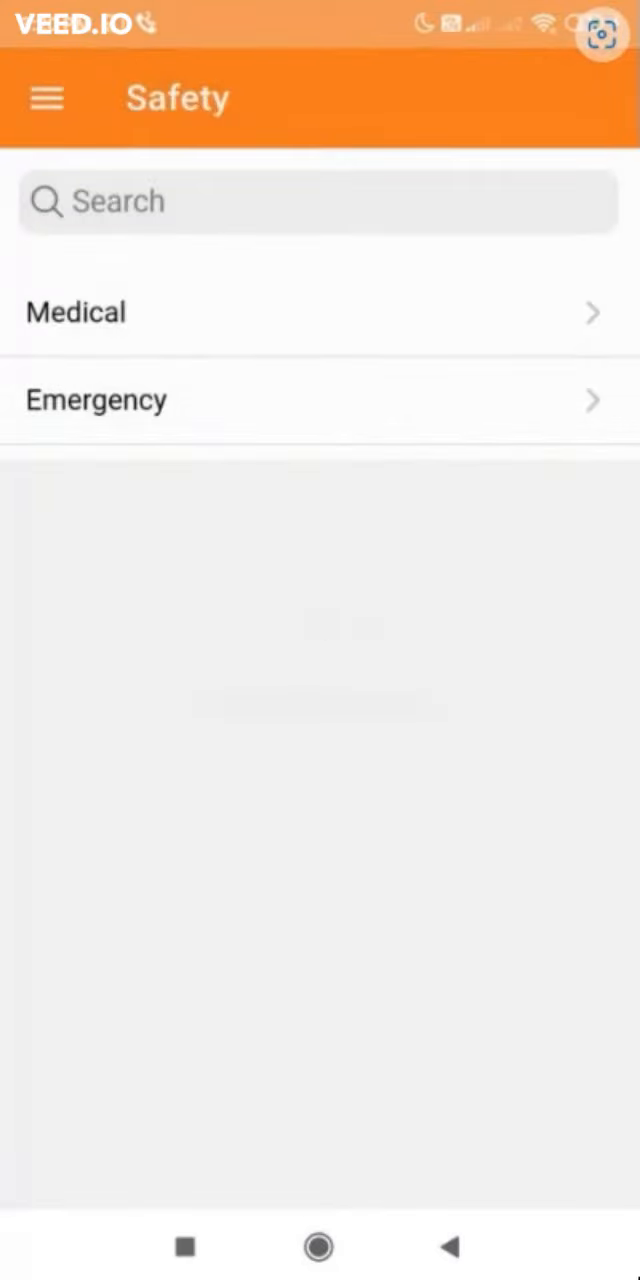
pyautogui.click(75, 312)
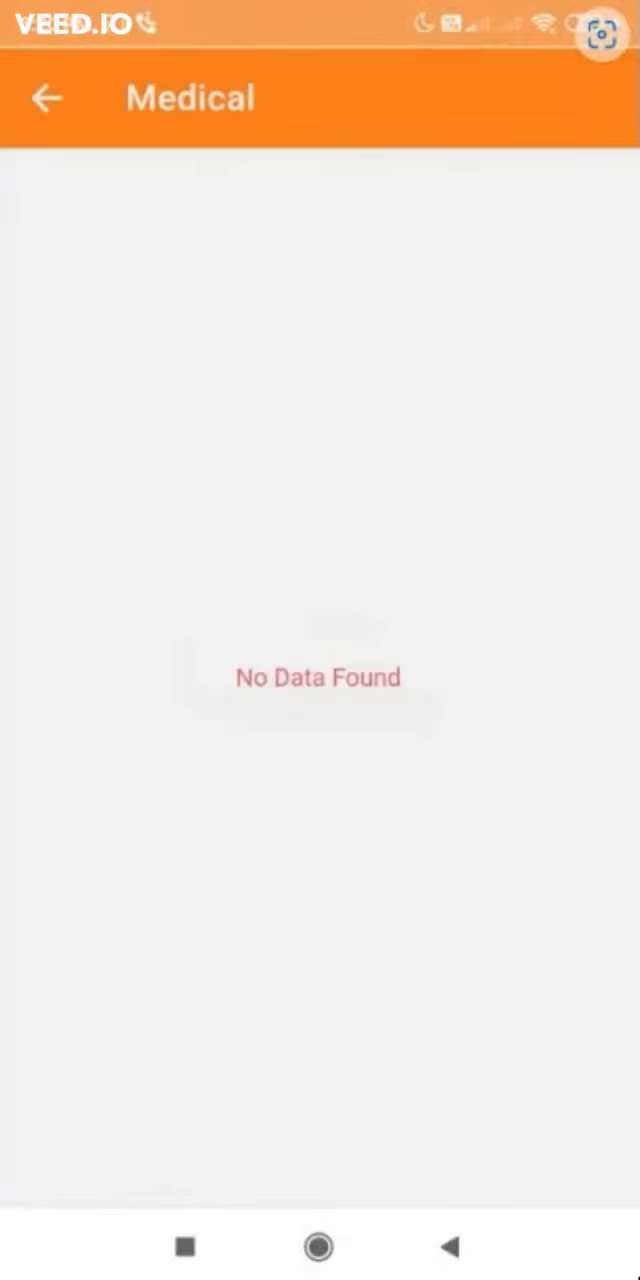
pyautogui.click(49, 98)
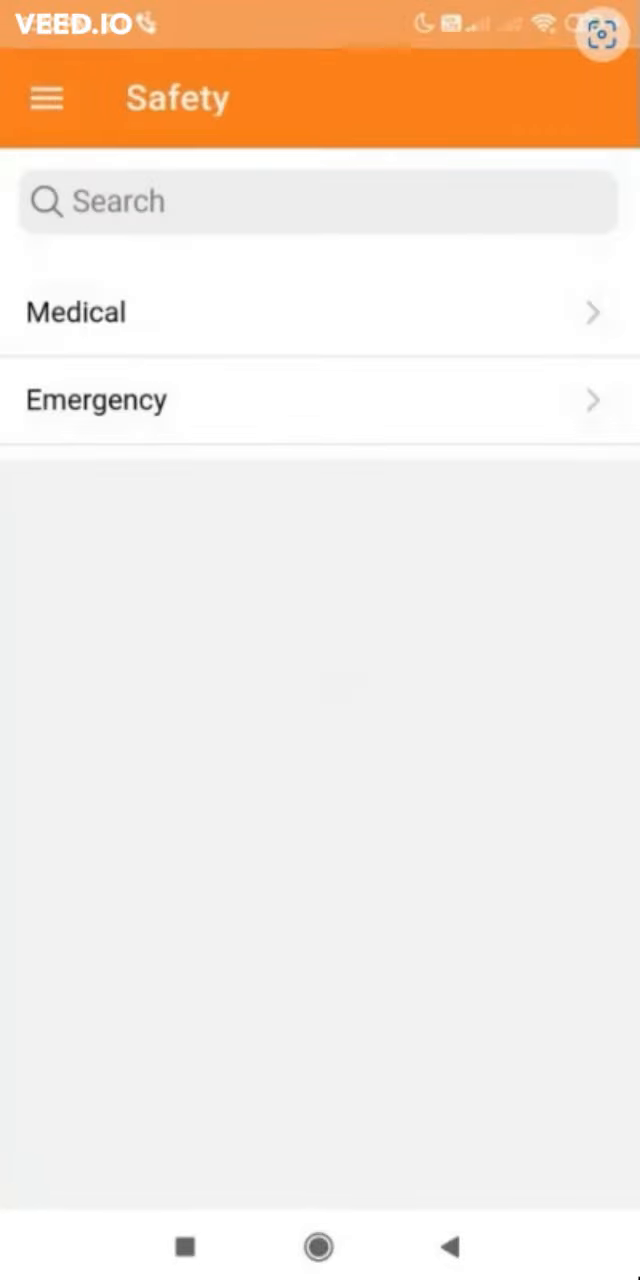
pyautogui.click(46, 98)
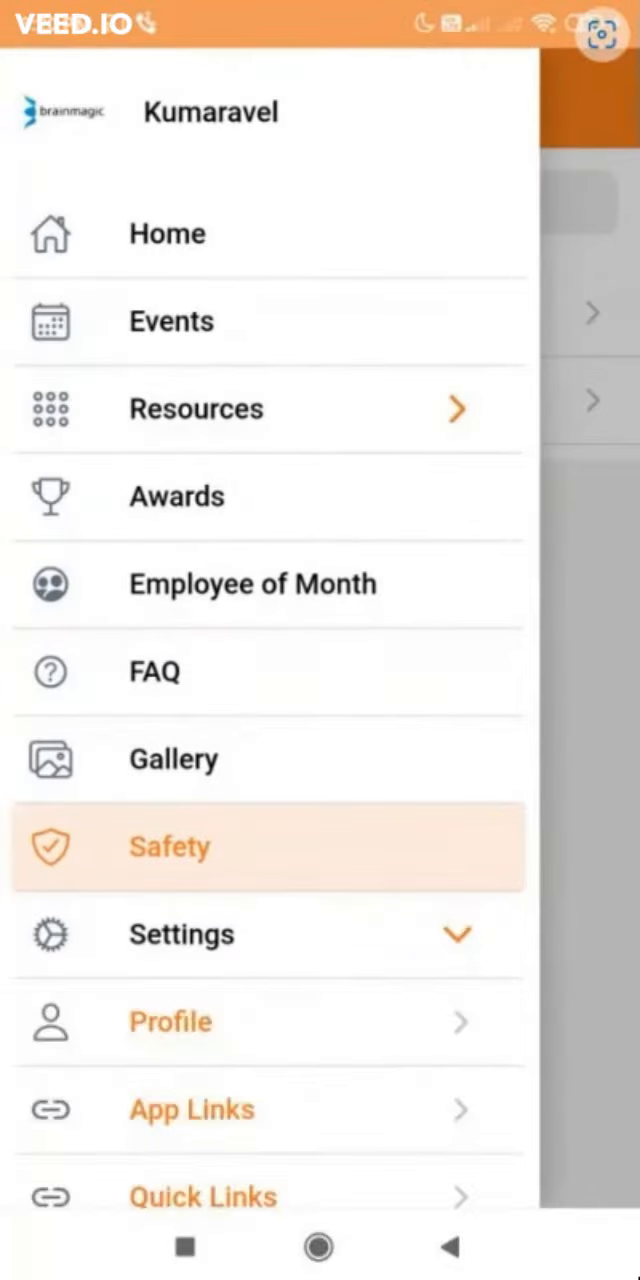
# - Scroll through the Profile form, then bring up Set Priority for Sunland Logistics Solution
pyautogui.scroll(-3)
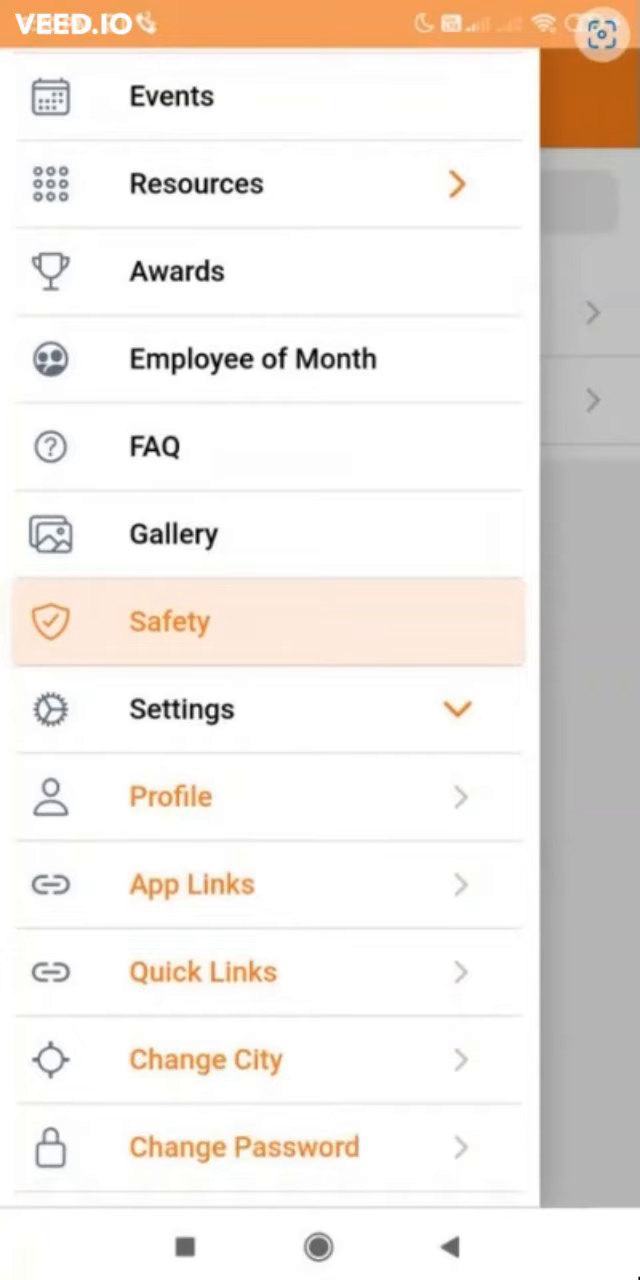
pyautogui.click(169, 797)
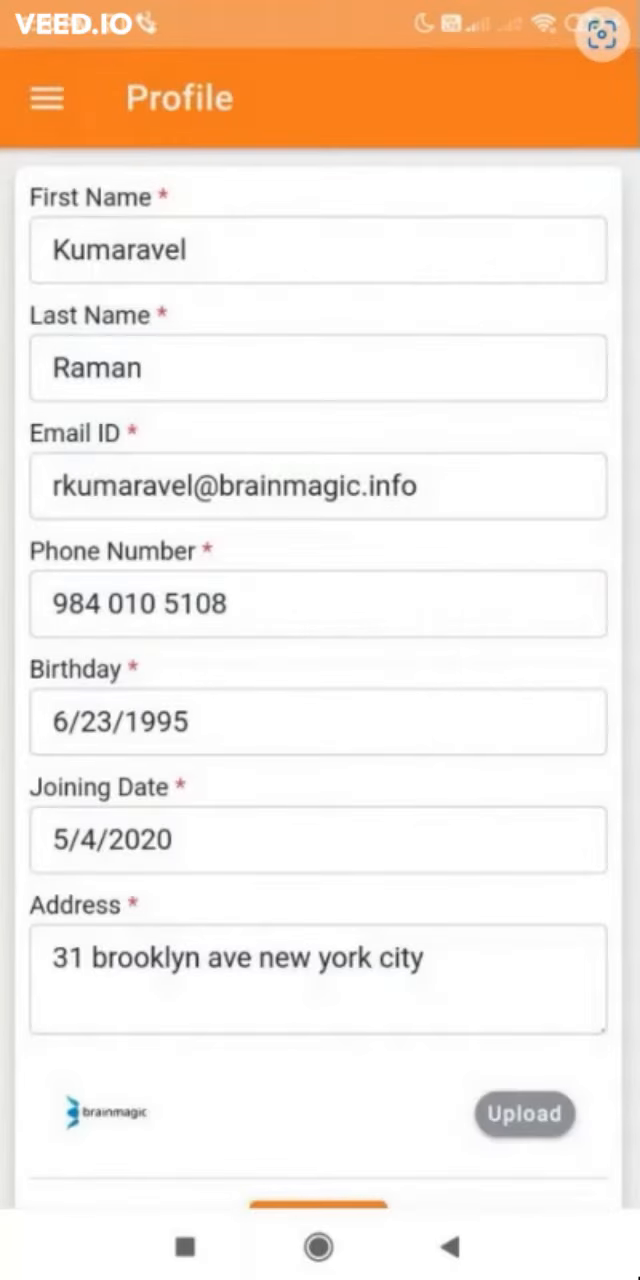
pyautogui.scroll(-3)
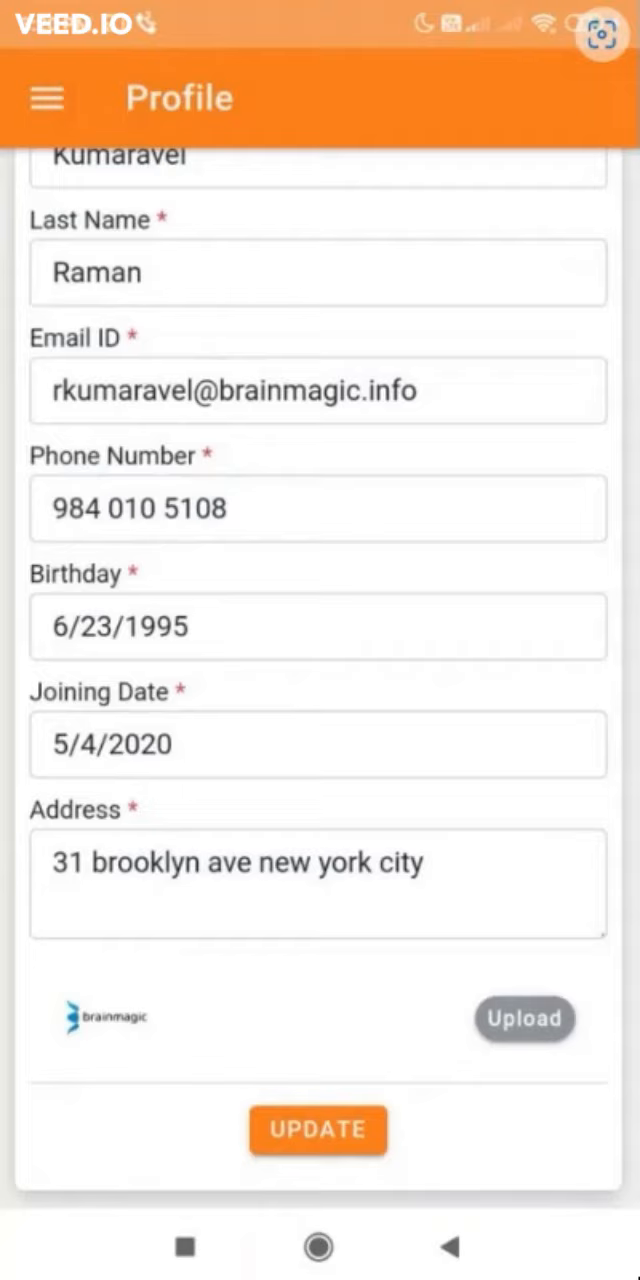
pyautogui.click(46, 99)
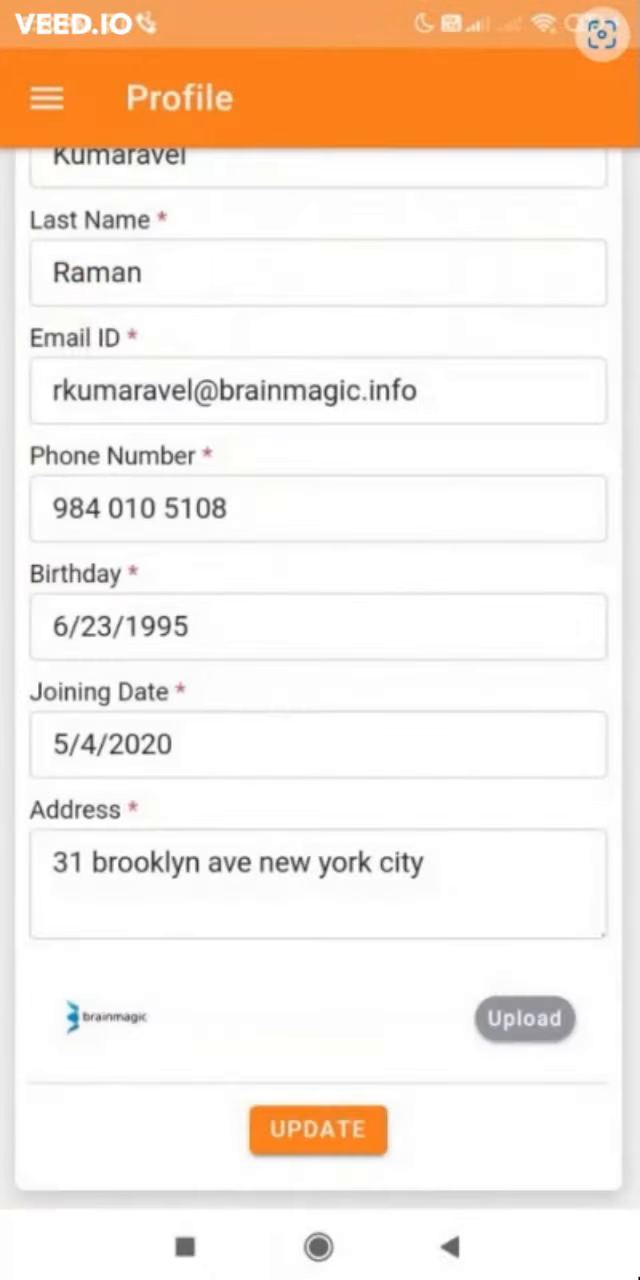
pyautogui.click(47, 98)
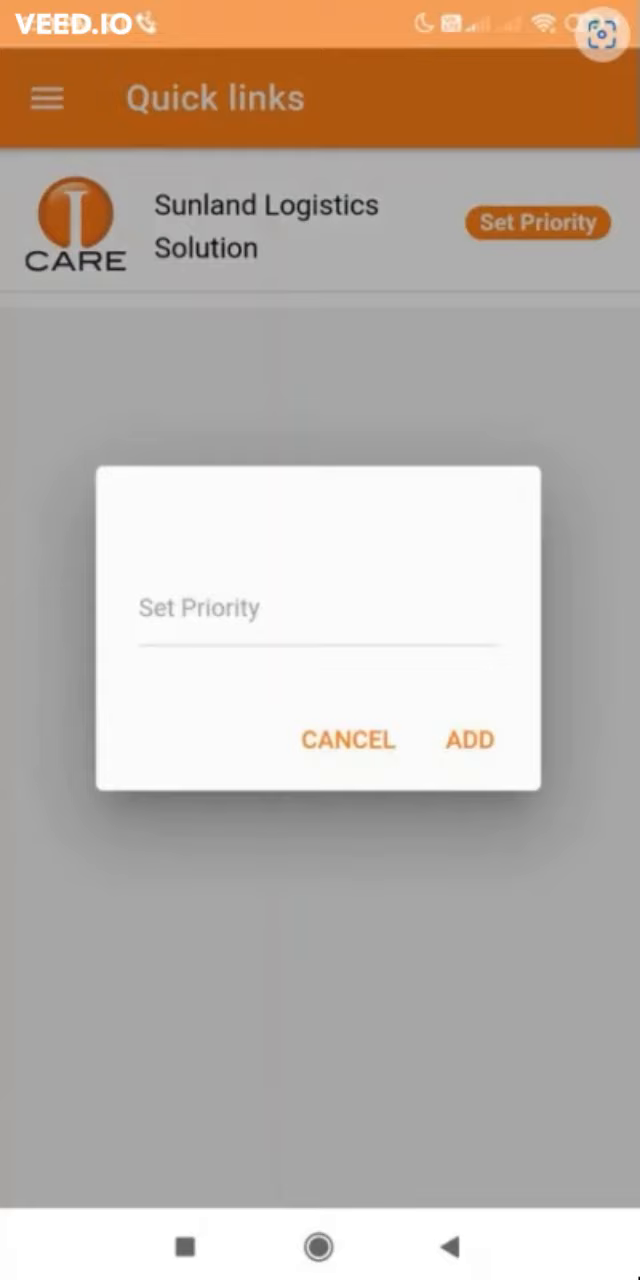
# - Dismiss the priority prompt, view Change City showing Taxas, and confirm LOGOUT from Home
pyautogui.click(47, 99)
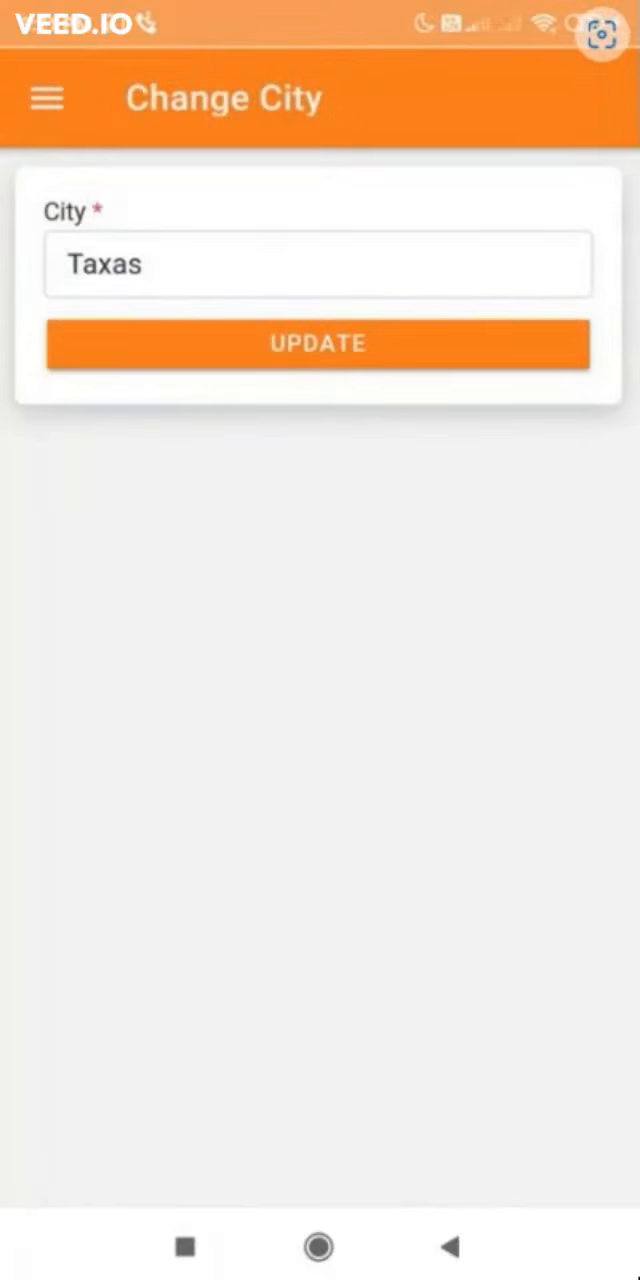
pyautogui.click(318, 344)
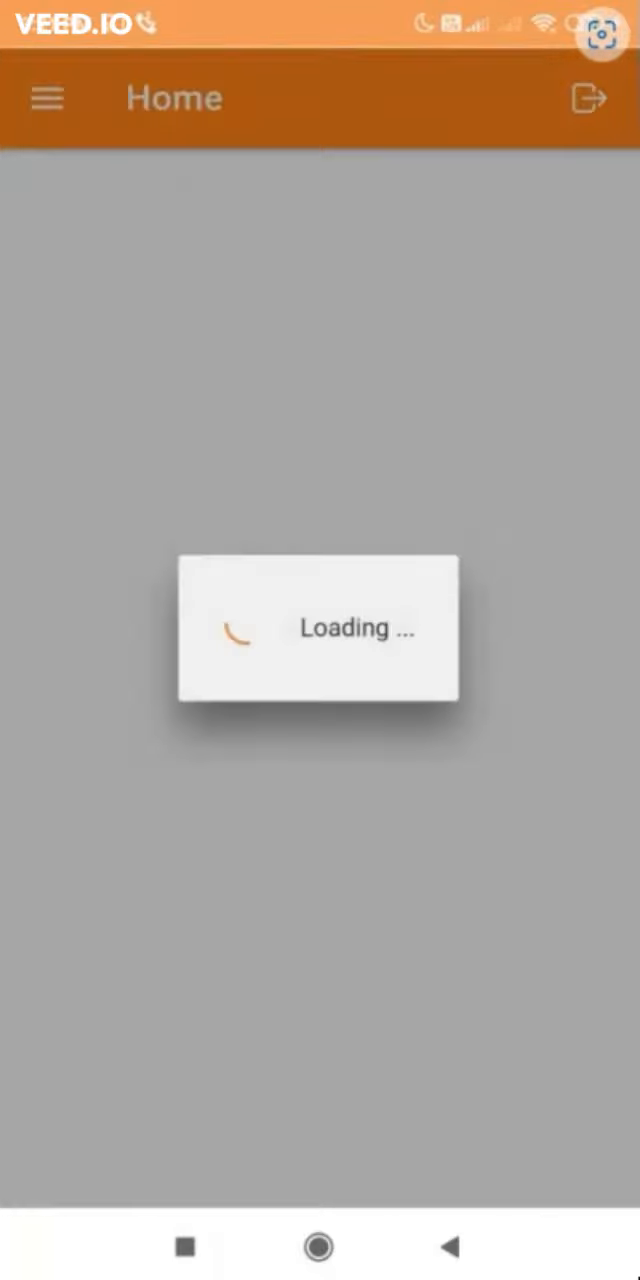
pyautogui.click(590, 97)
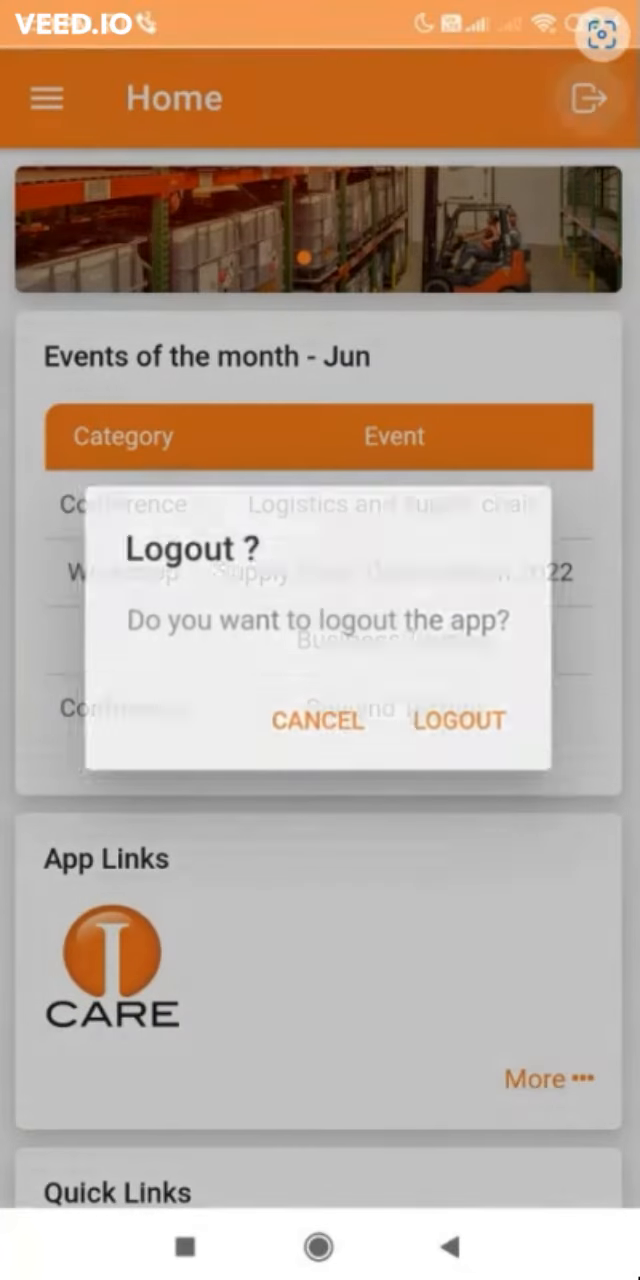
pyautogui.click(457, 721)
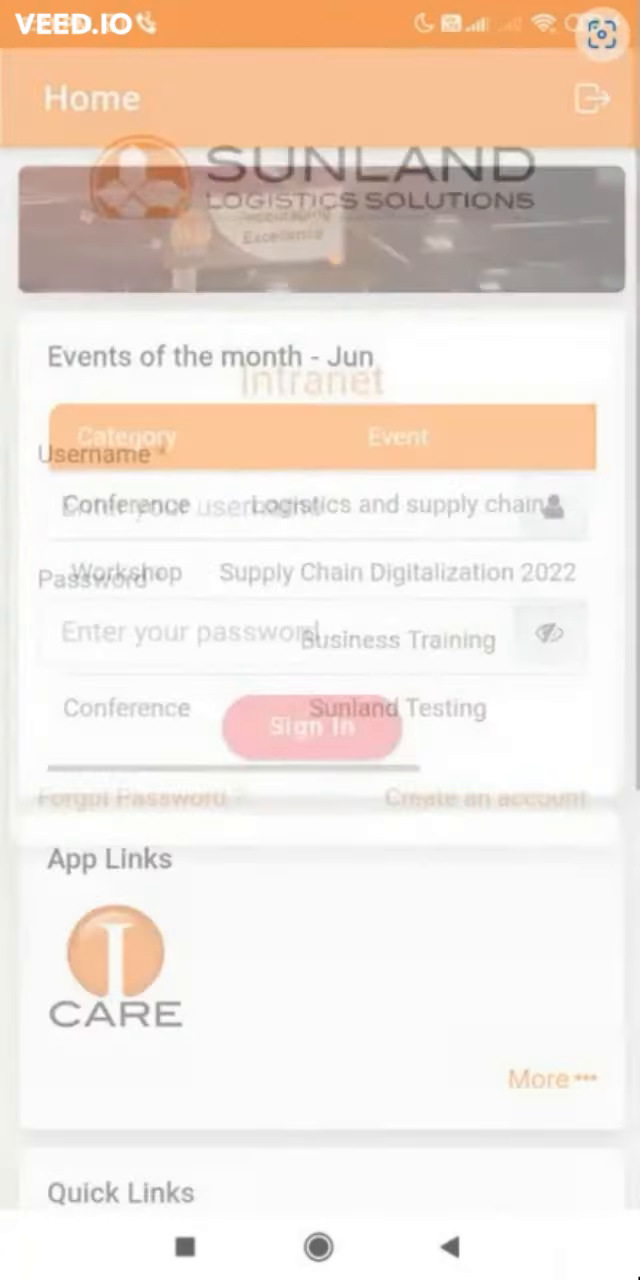